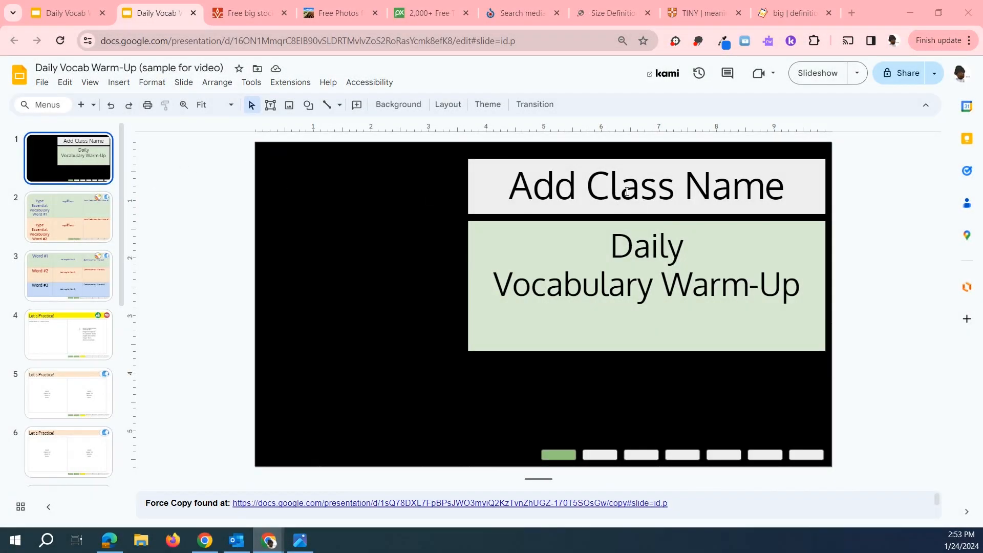
- Change the title slide heading to read 'Add English', then move to the vocabulary slide
double_click(633, 187)
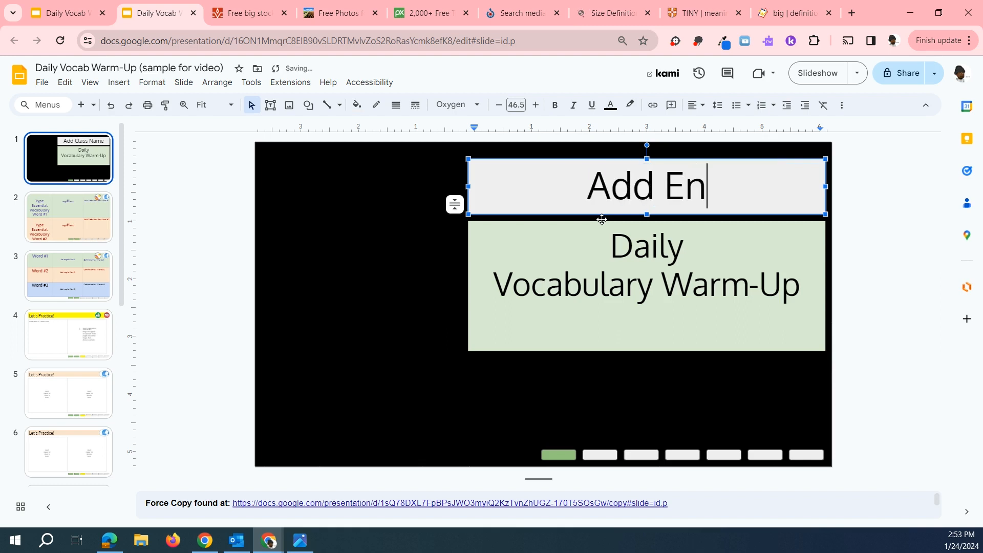
type("glish")
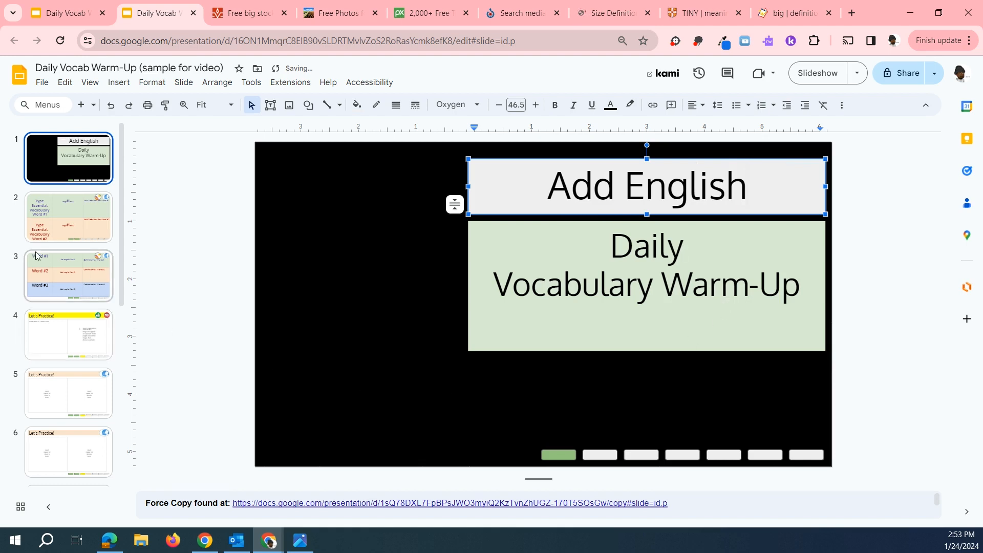
left_click(68, 216)
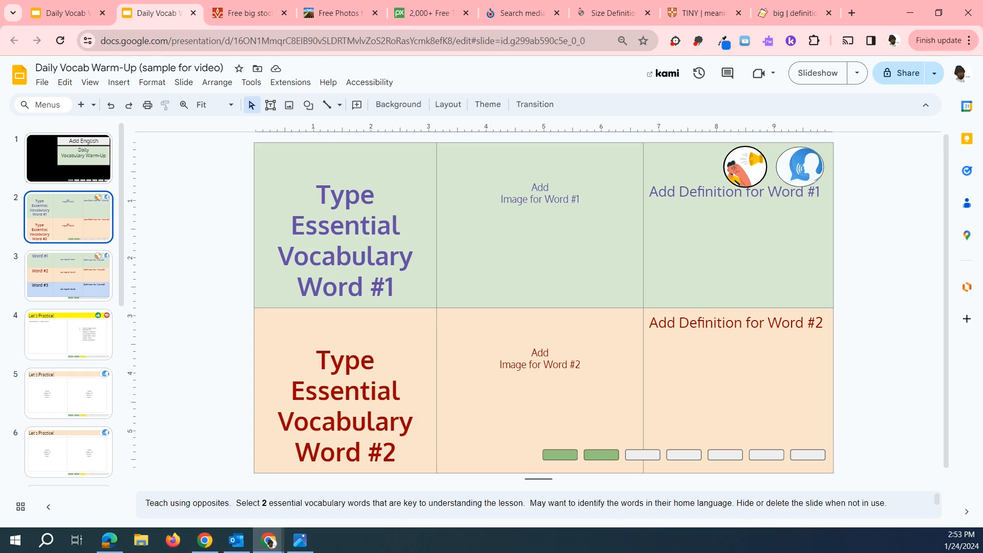
mouse_move(721, 283)
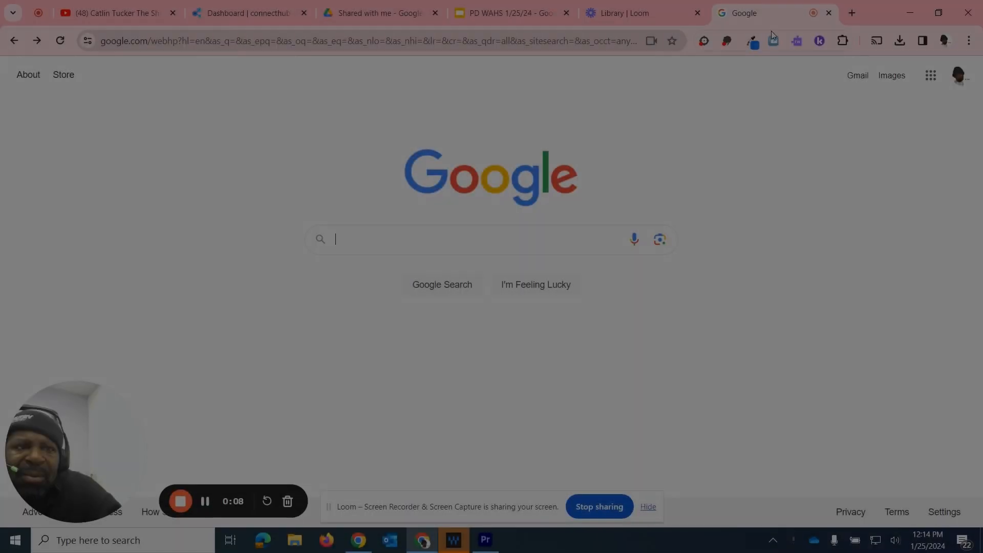
- Search Google Images for 'Big -movie -biggie' to exclude film and Notorious B.I.G. results
left_click(891, 75)
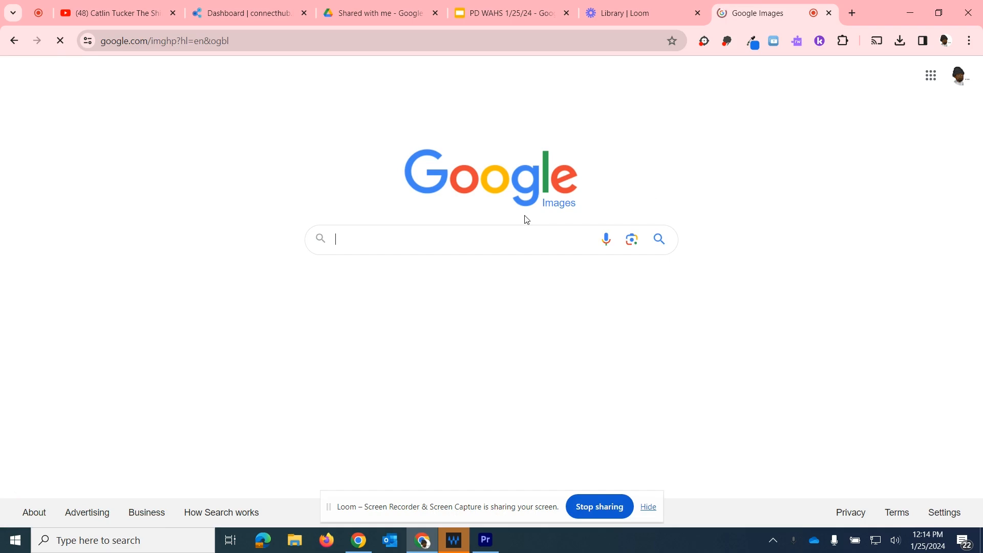
type("Big")
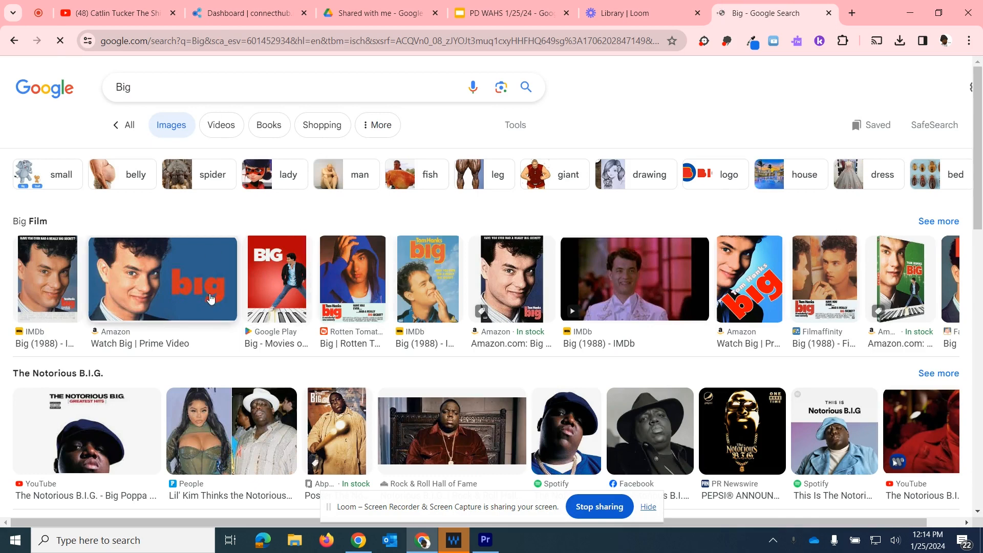
left_click(219, 87)
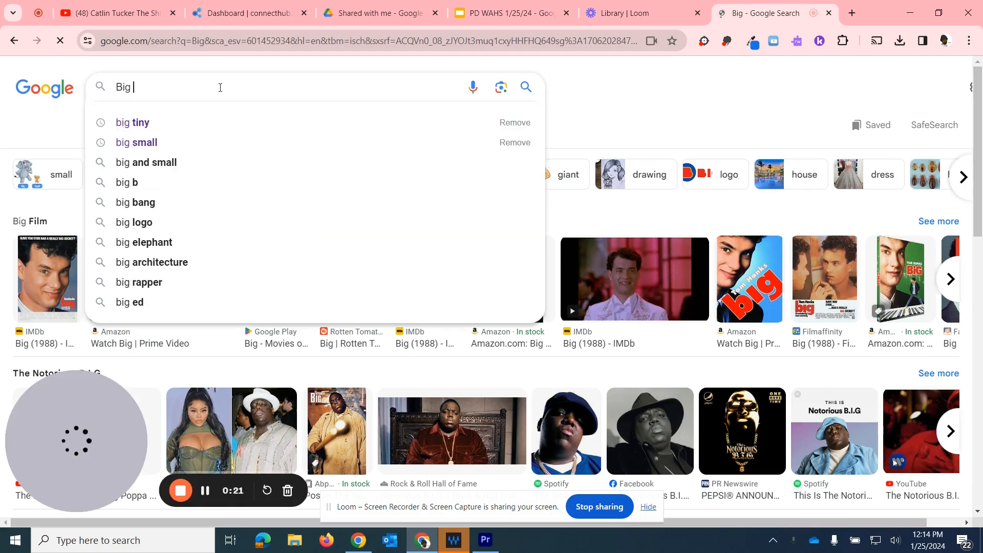
type("-")
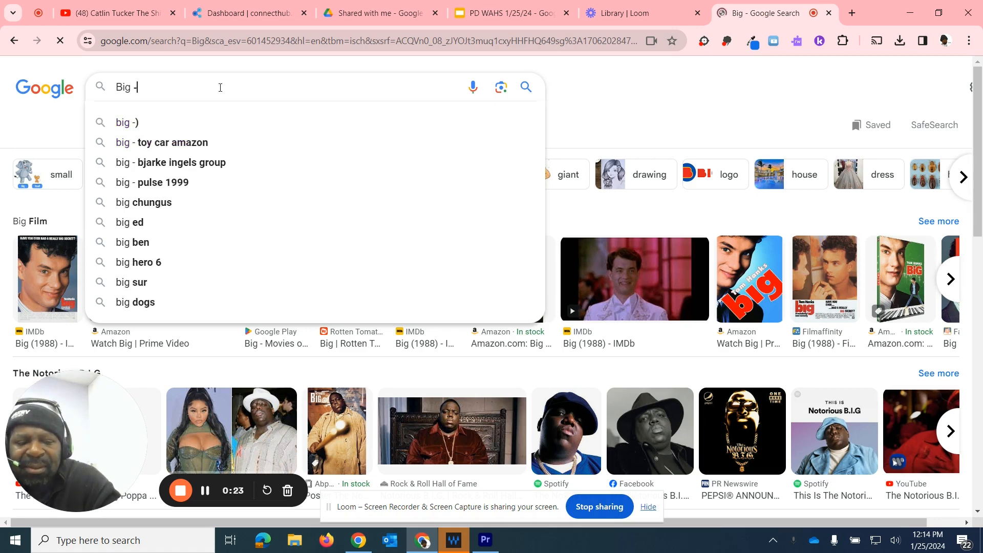
type("movie")
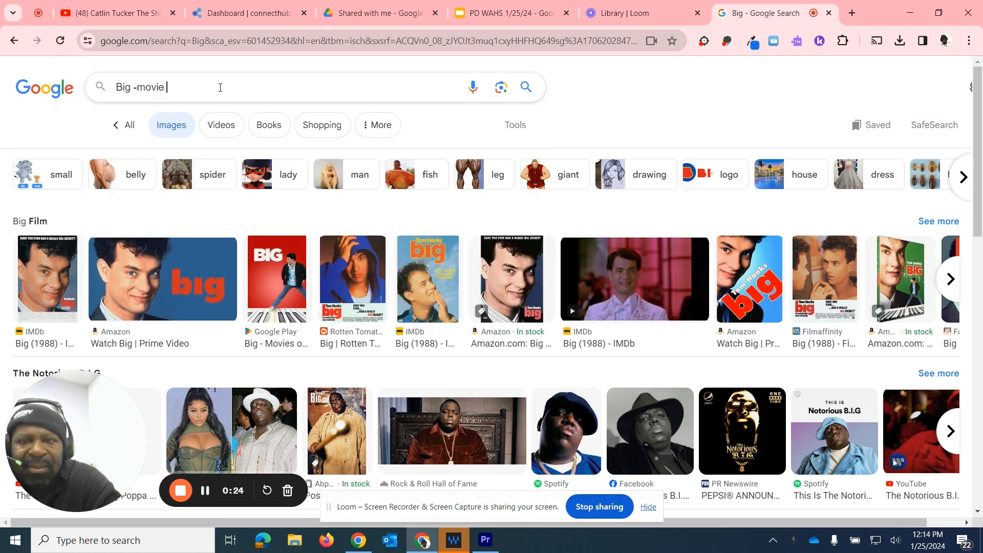
type("-bi")
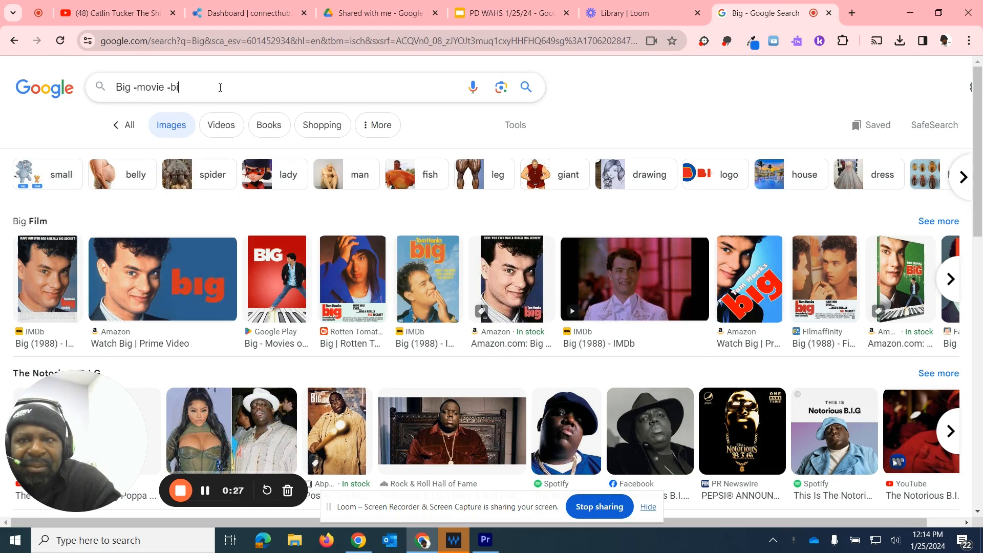
type("ggie")
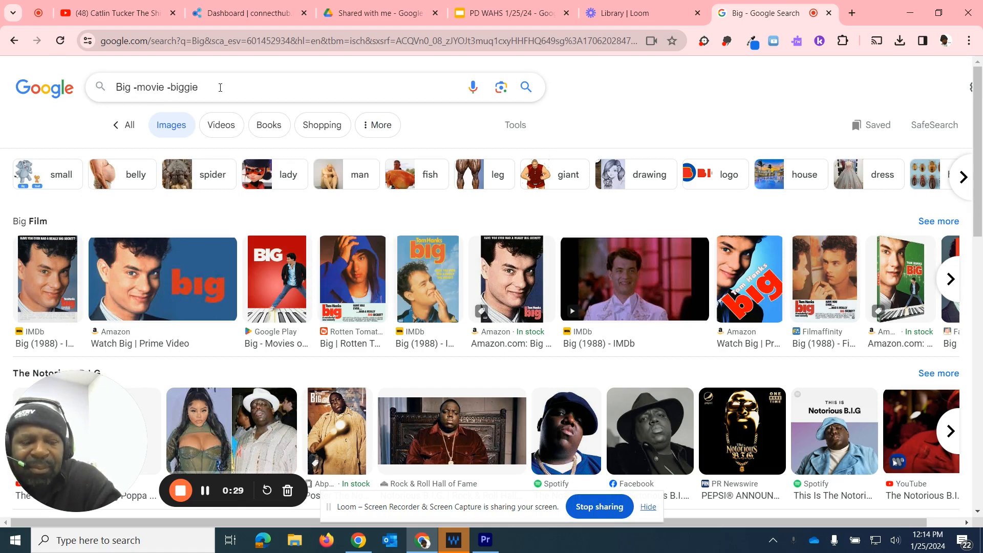
left_click(526, 87)
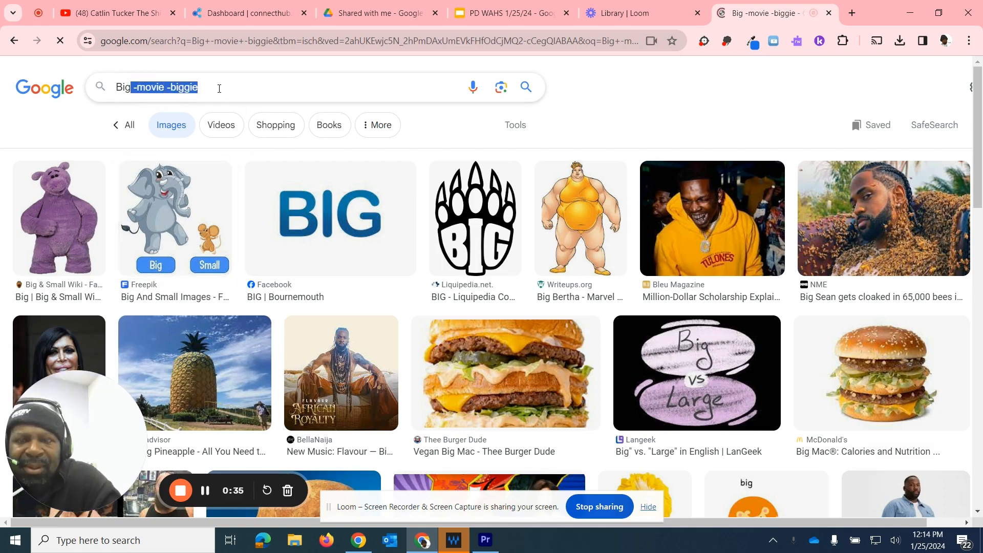
- Search Google Images for 'big small' to get big-versus-small comparison pictures
type("Big sm")
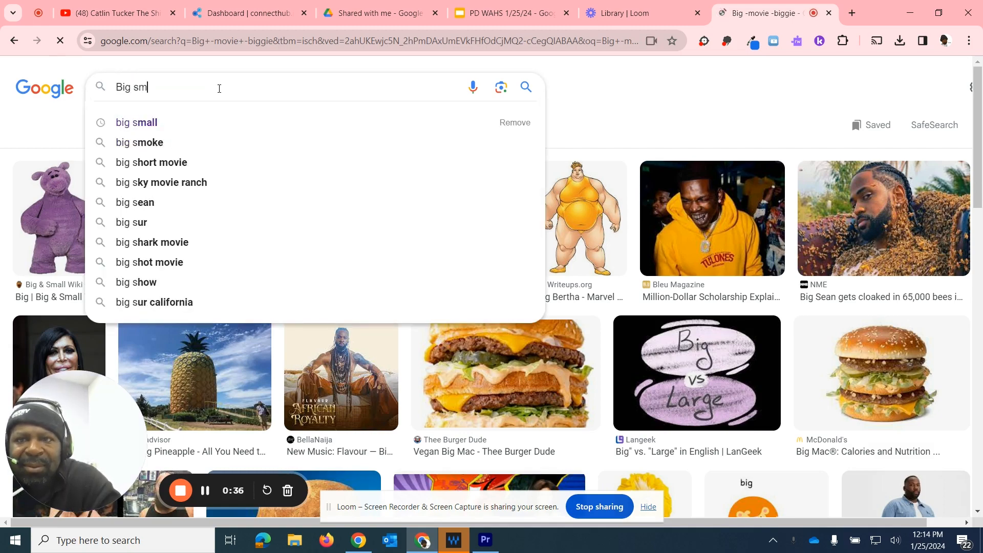
left_click(136, 122)
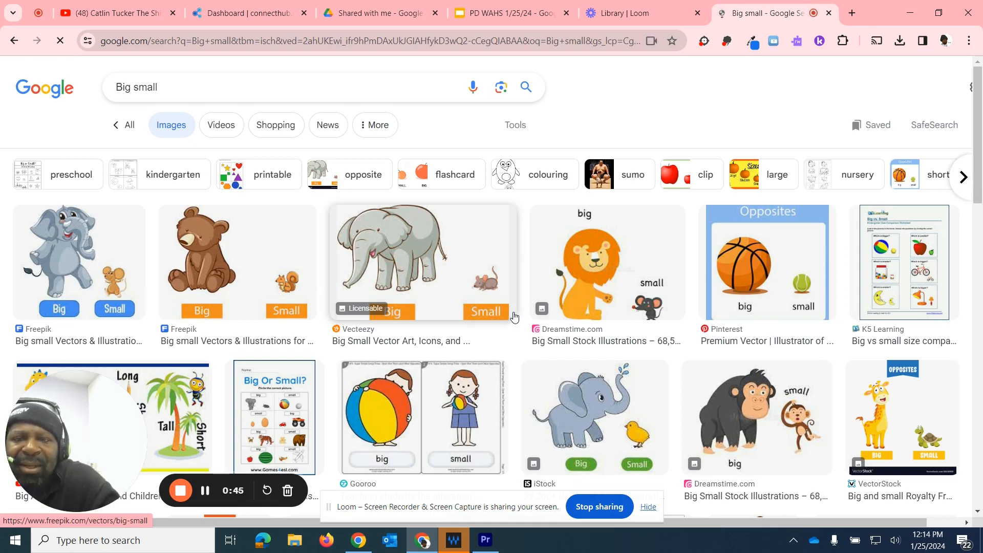
mouse_move(443, 263)
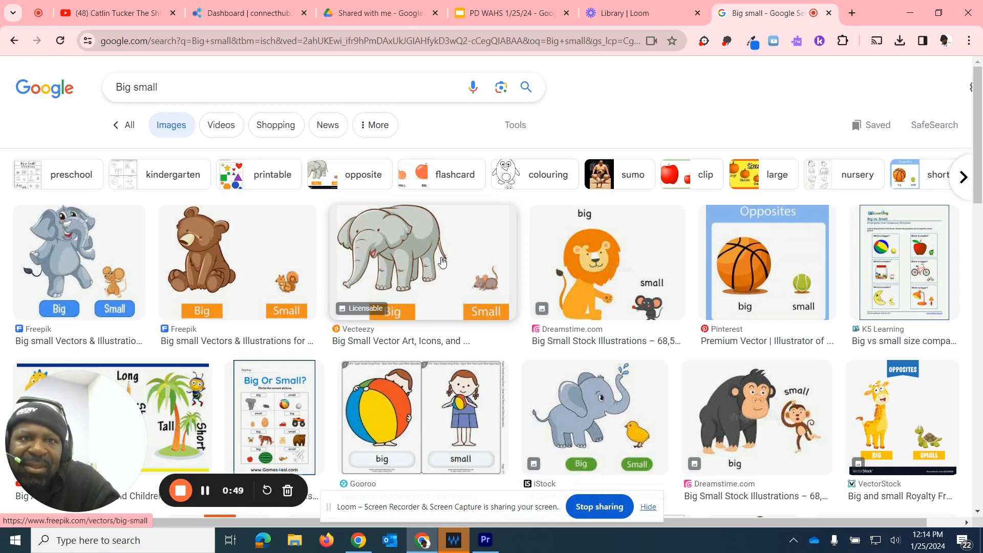
- Search 'big animals', preview the woolly mammoth photo and save it to the computer
type("big ani")
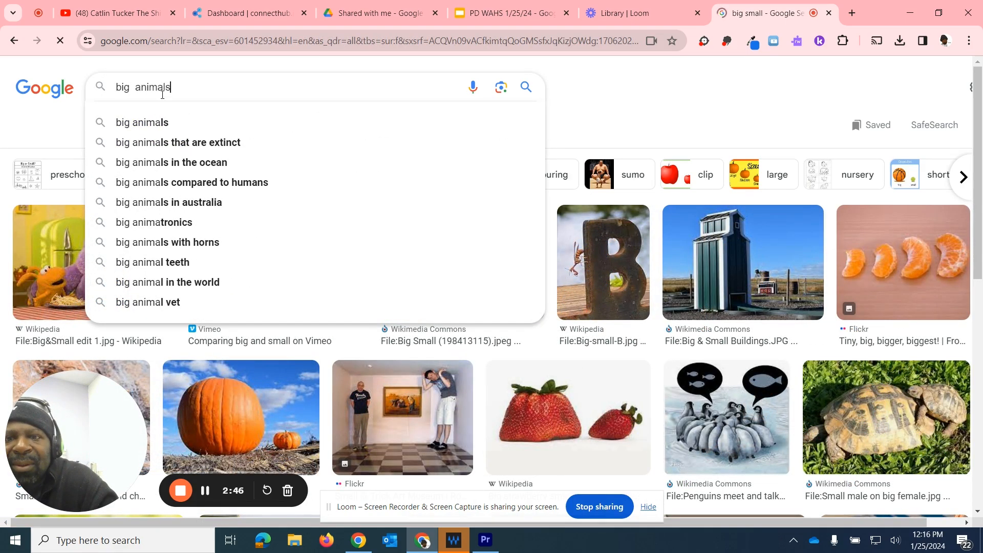
key("Return")
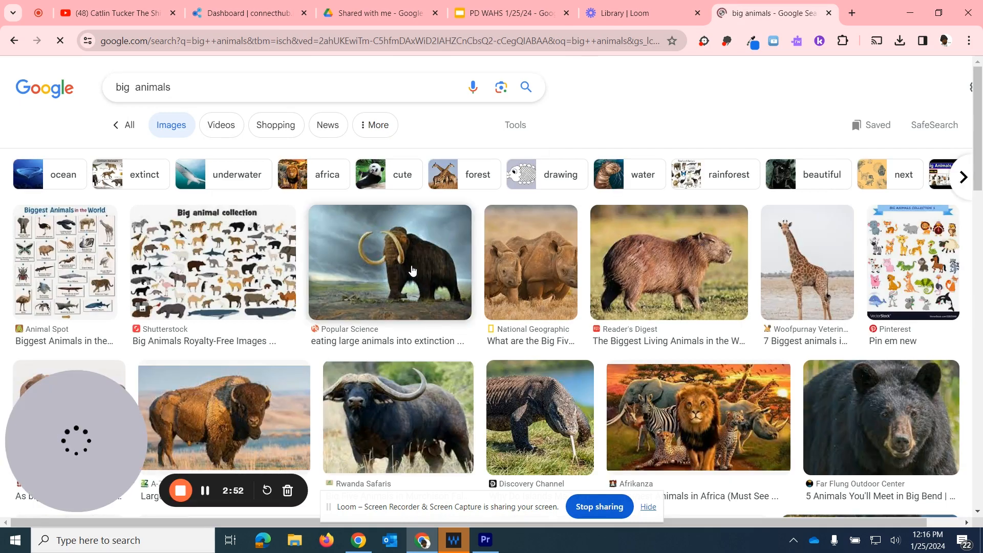
left_click(389, 263)
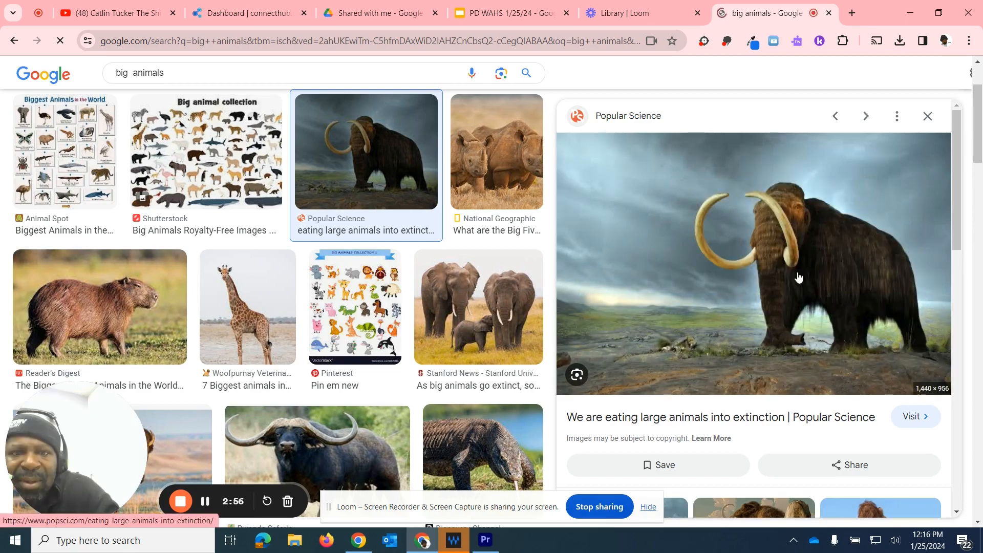
mouse_move(350, 195)
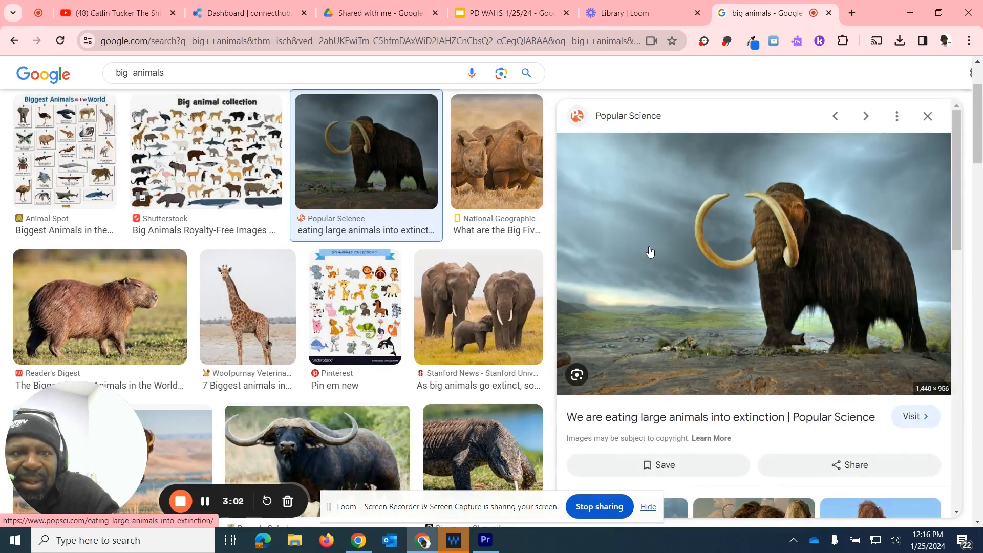
right_click(650, 251)
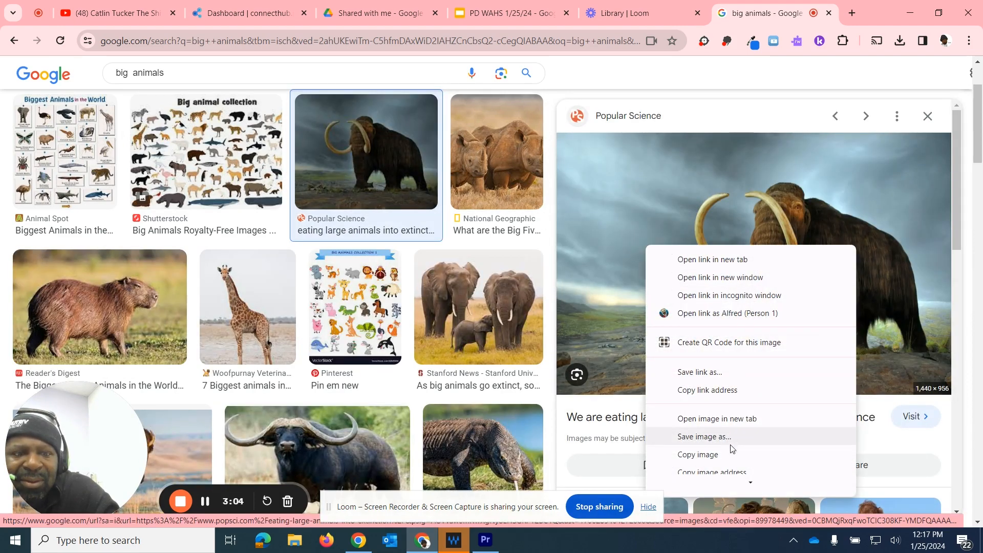
left_click(436, 13)
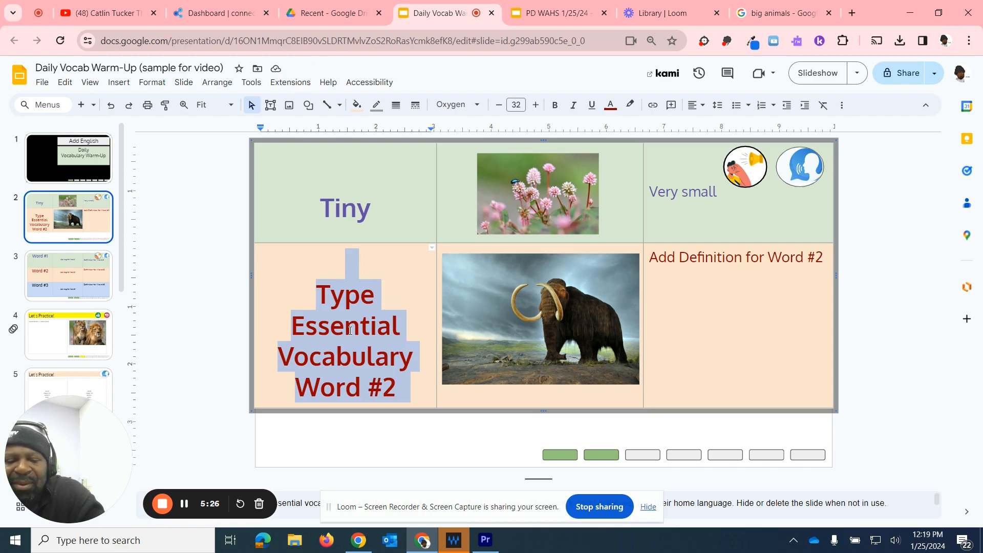
- Enter 'Big' as the second vocabulary word on the slide
type("Big")
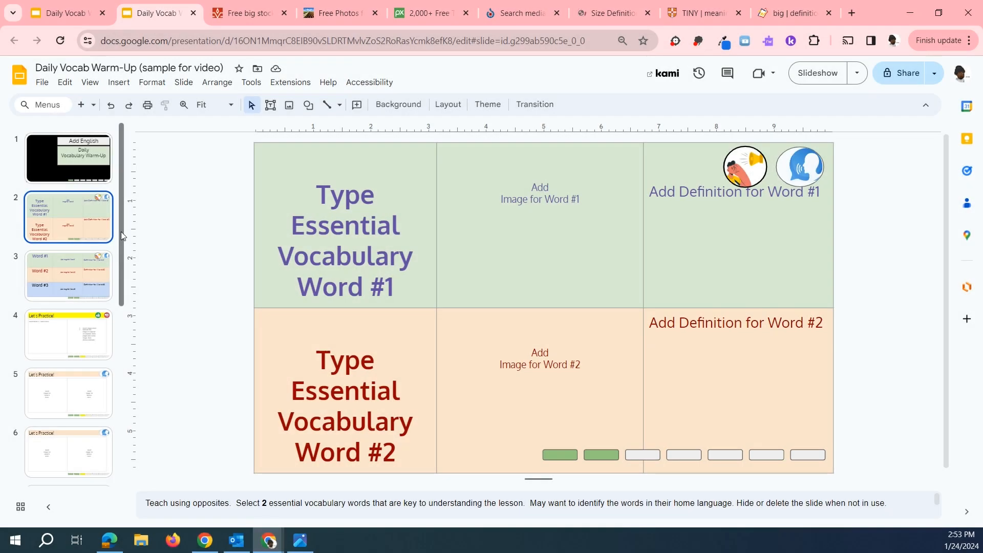
- Go to the hidden Dictionary Resources slide, then the Image Resources slide of picture sites
scroll("down", 3)
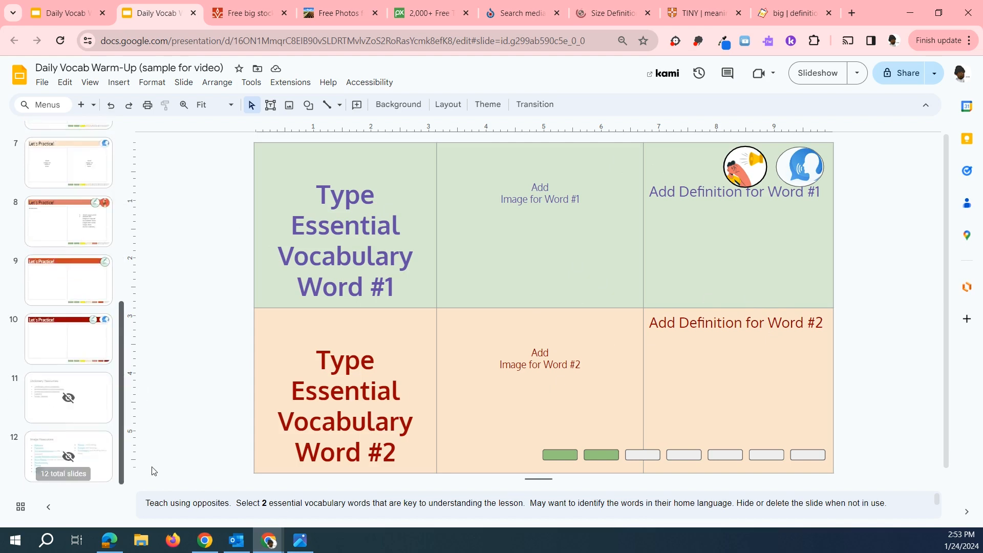
mouse_move(69, 396)
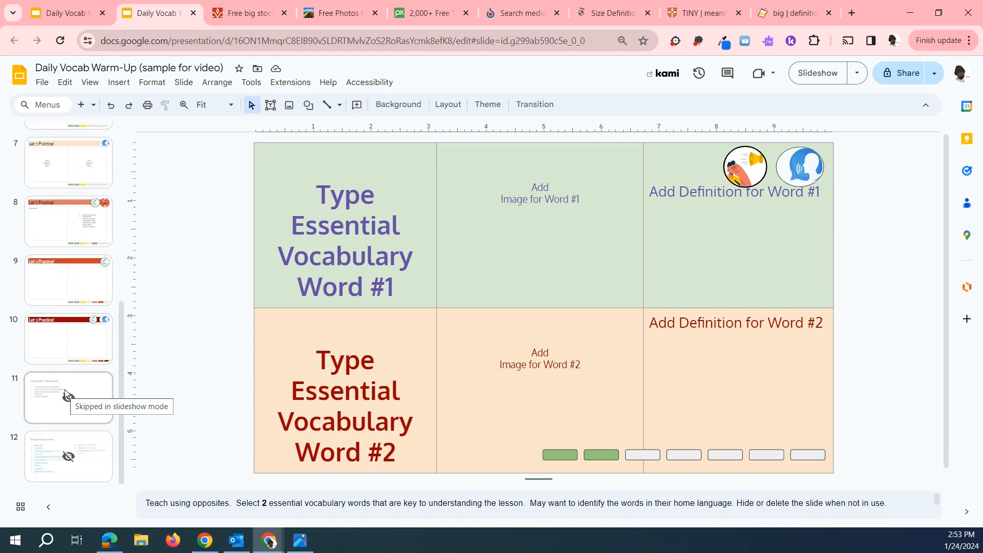
left_click(69, 398)
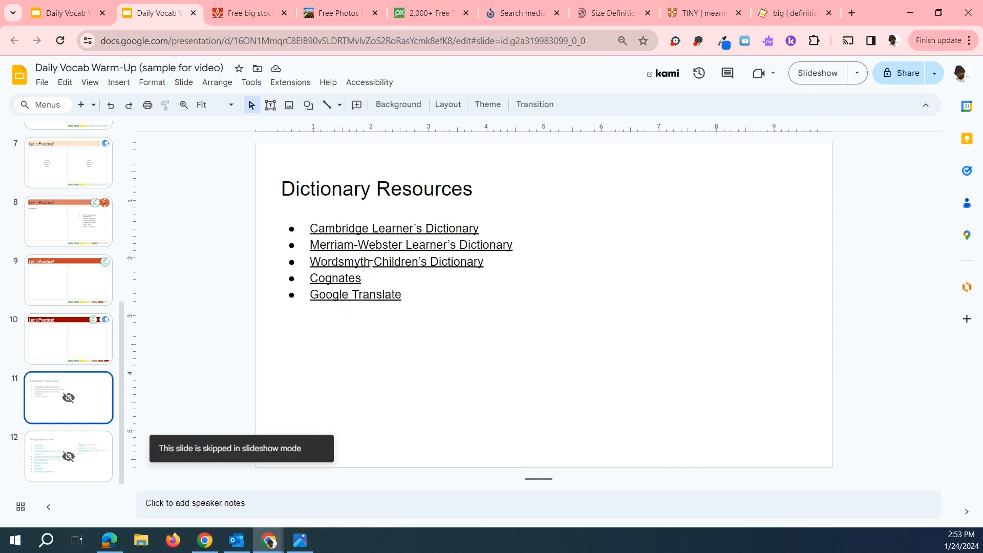
mouse_move(370, 262)
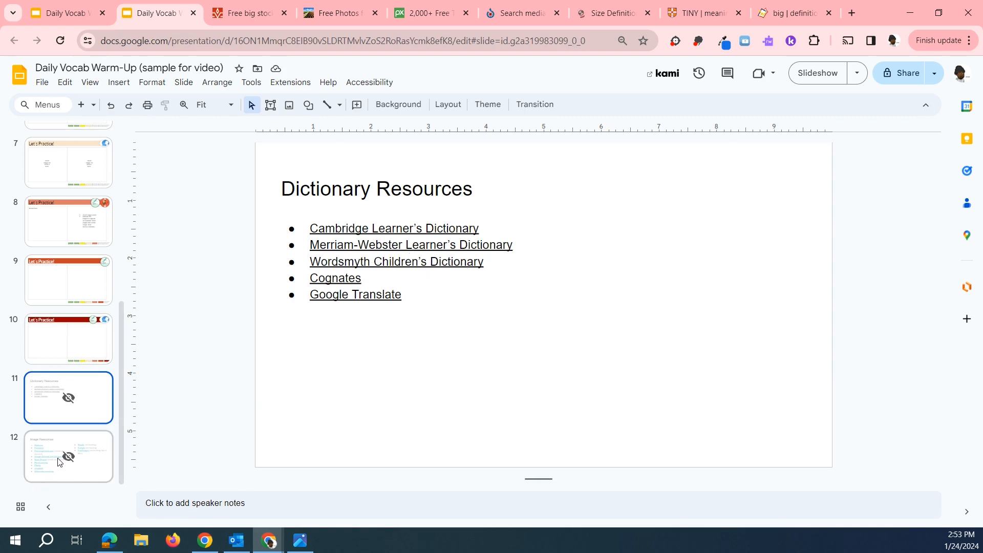
left_click(68, 456)
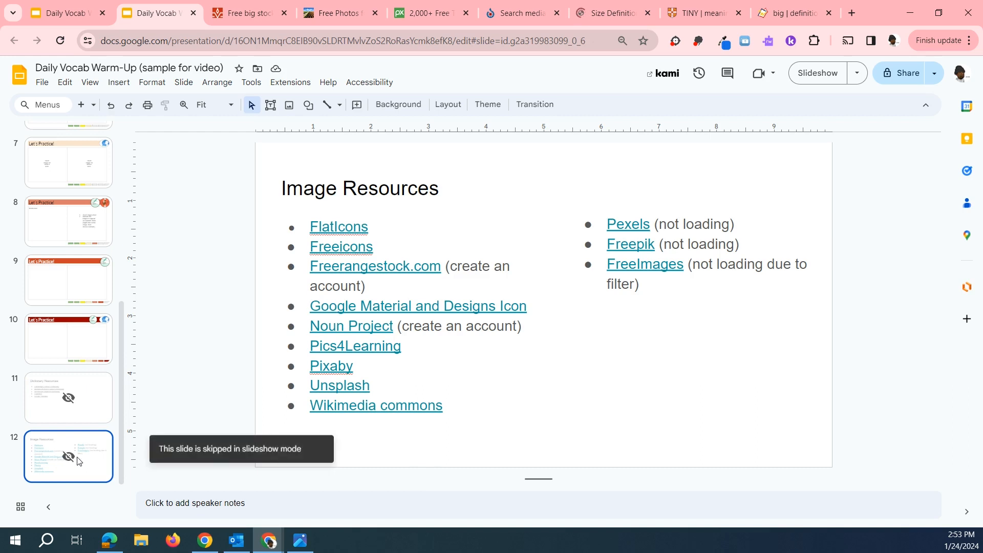
mouse_move(420, 317)
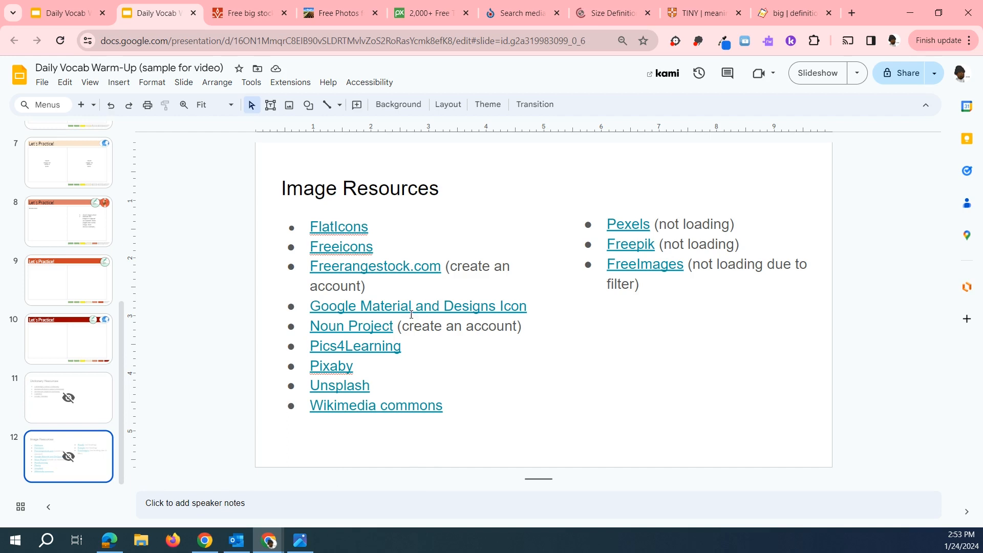
mouse_move(436, 305)
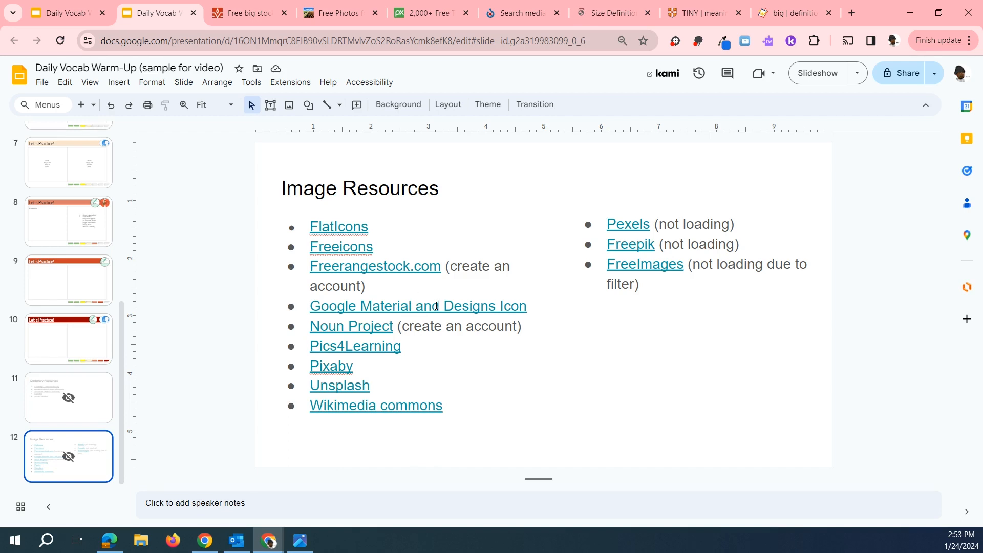
mouse_move(350, 336)
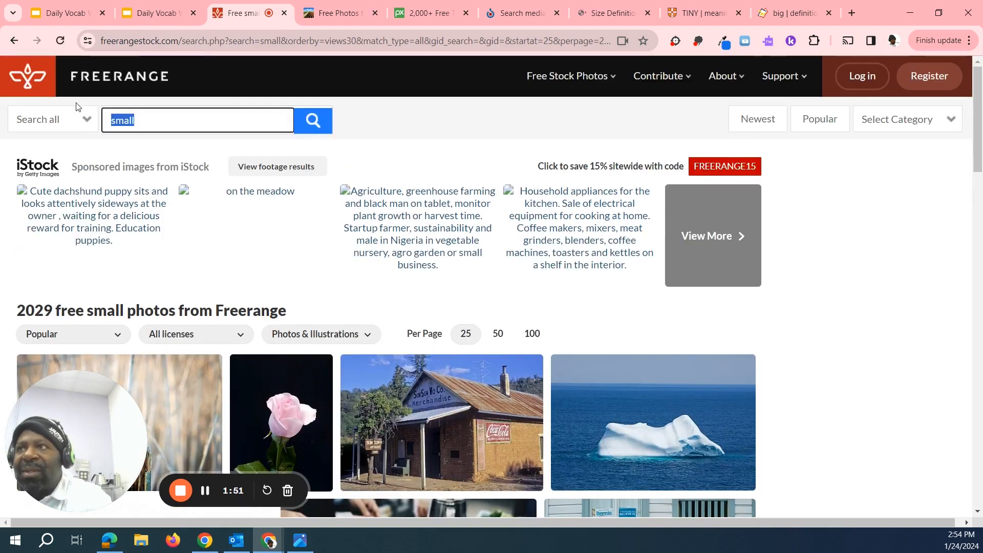
- Search Freerange Stock for 'animals' photos and browse through the results
type("anim")
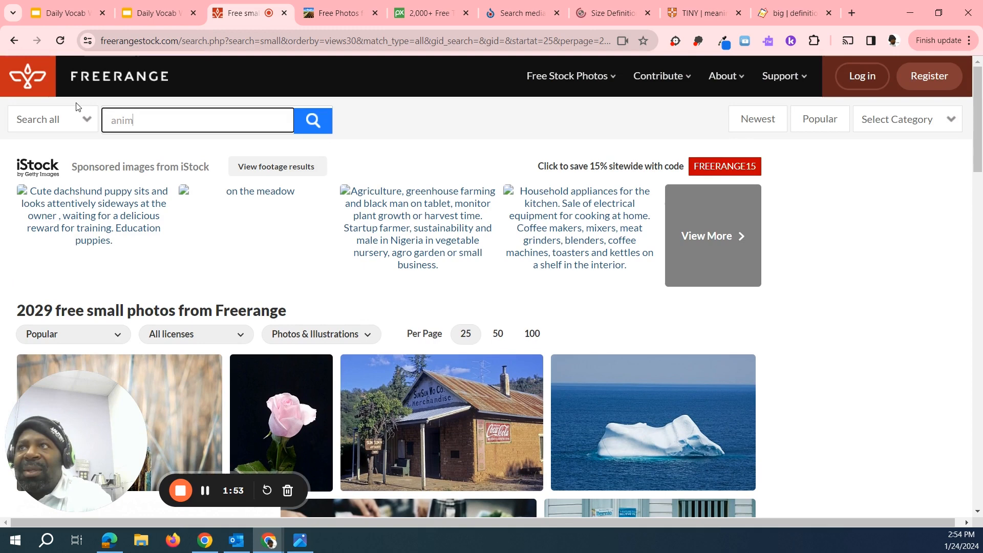
type("als")
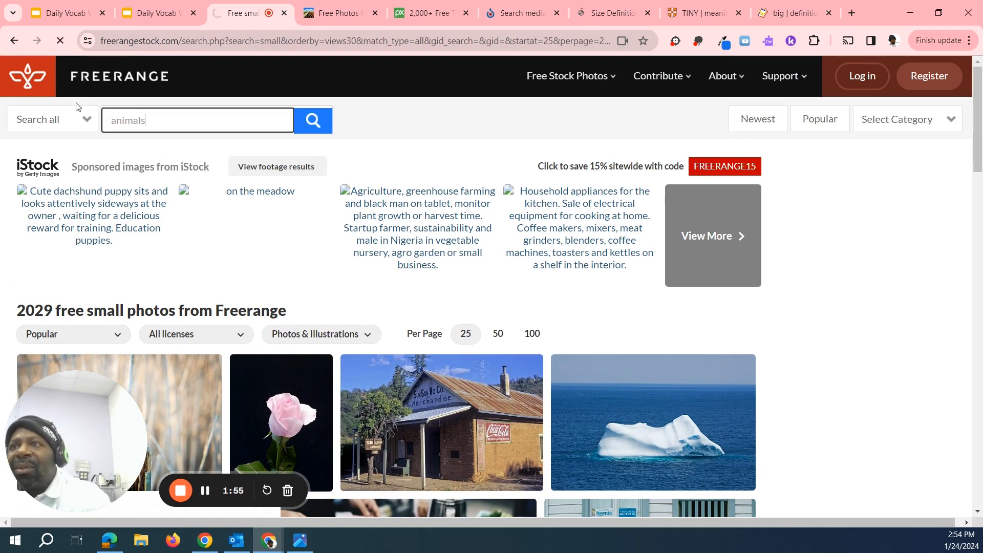
left_click(312, 120)
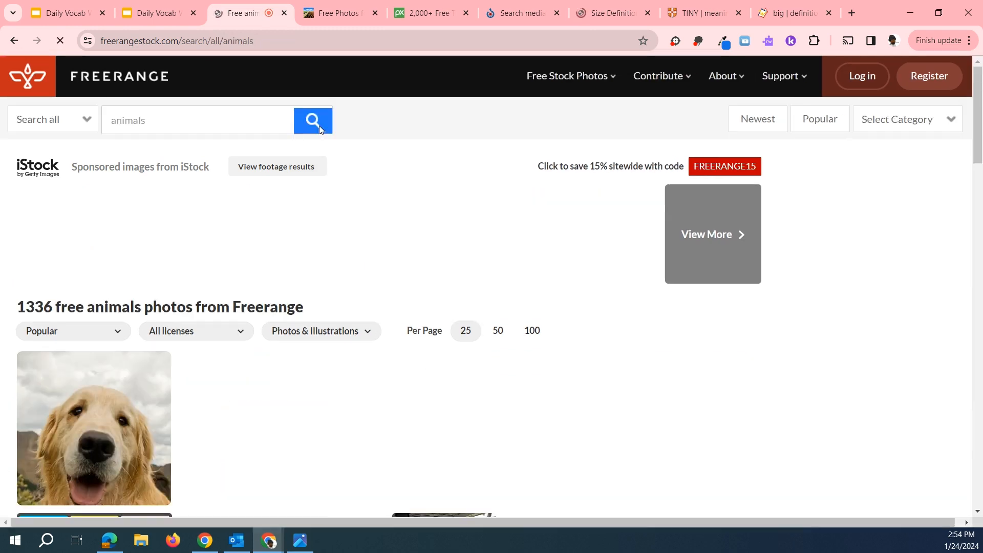
scroll("down", 3)
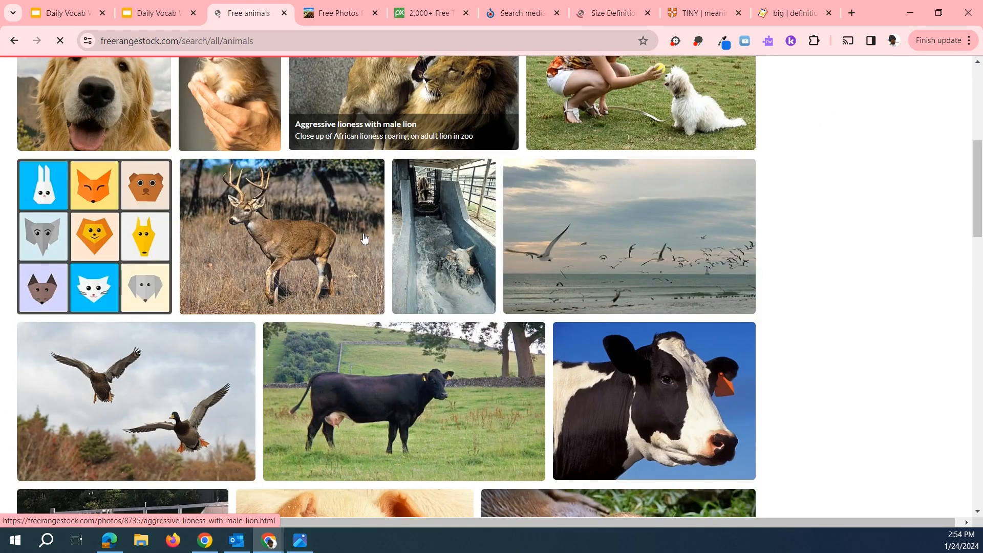
scroll("down", 3)
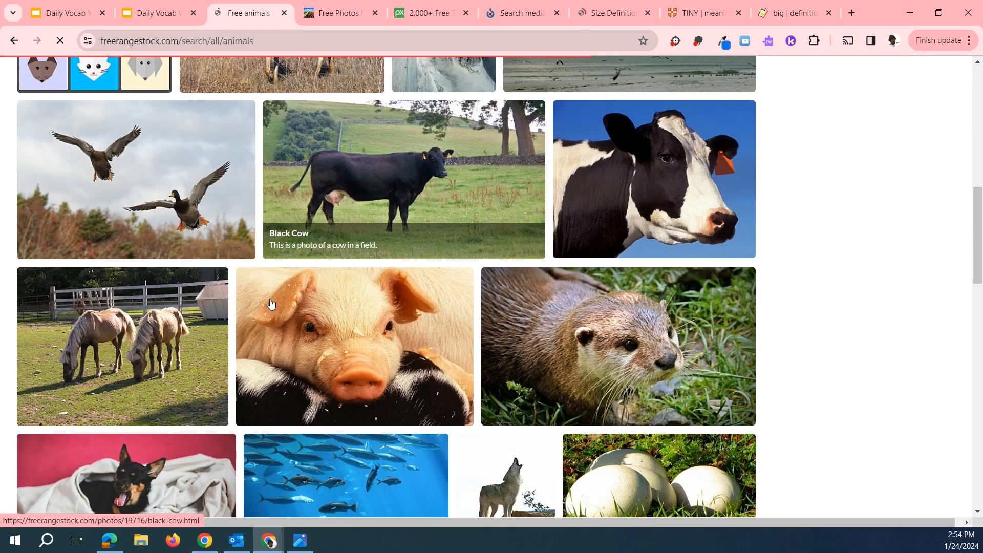
scroll("down", 3)
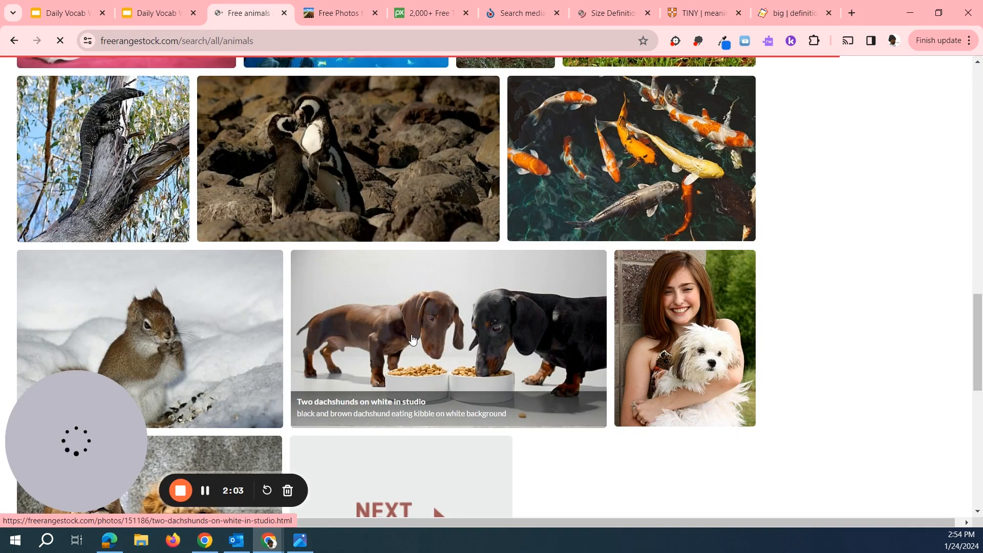
scroll("up", 3)
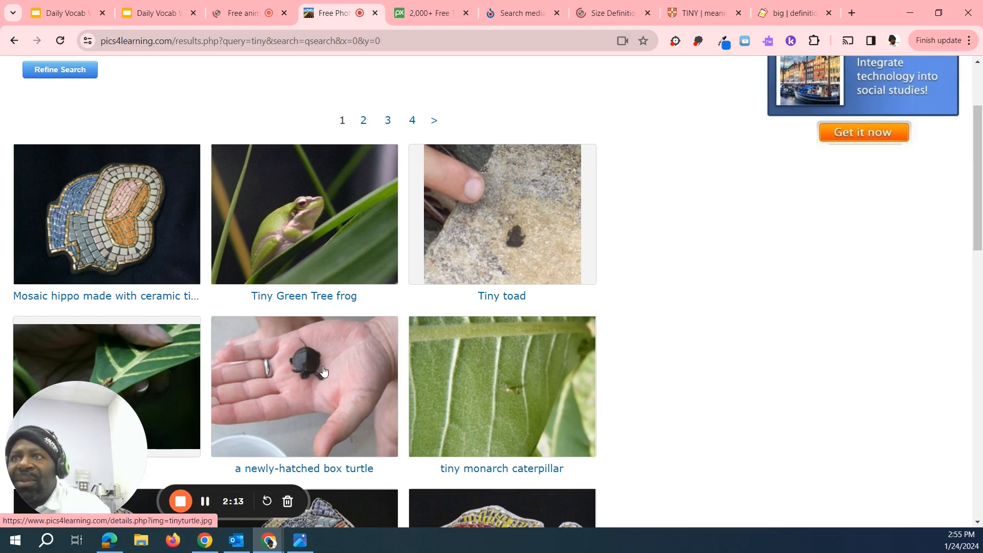
scroll("down", 3)
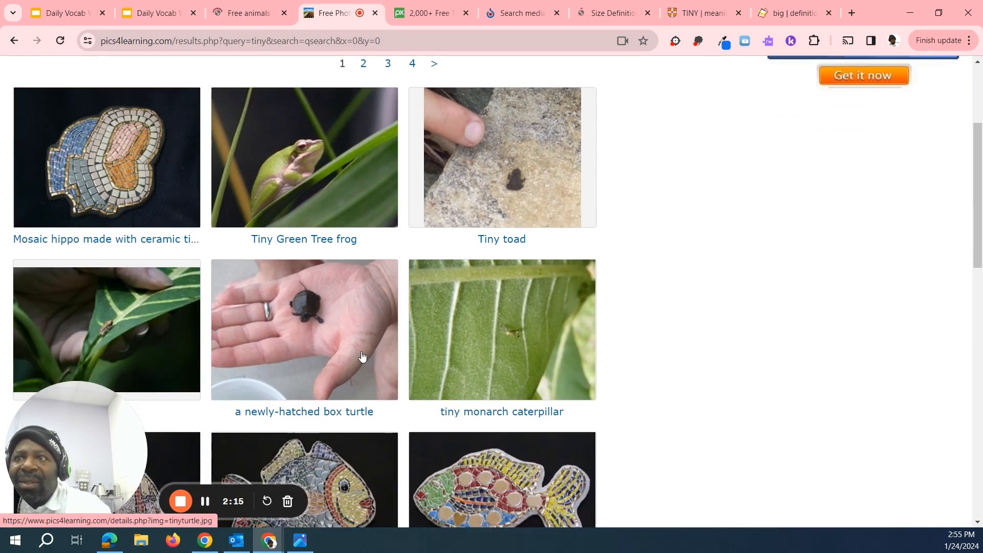
- In the Pixabay 'tiny' results, find the beetle-on-wildflowers photo and copy the image
left_click(429, 12)
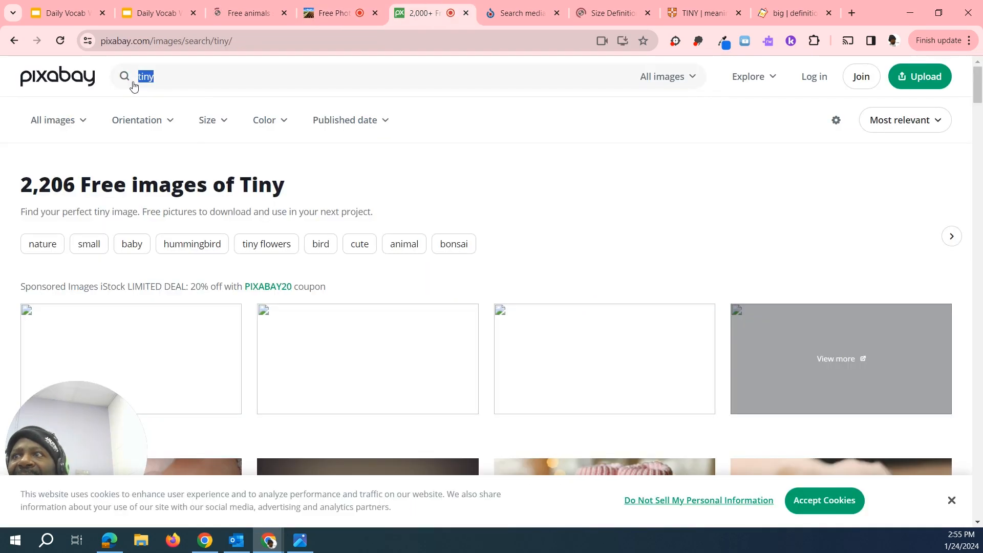
scroll("down", 3)
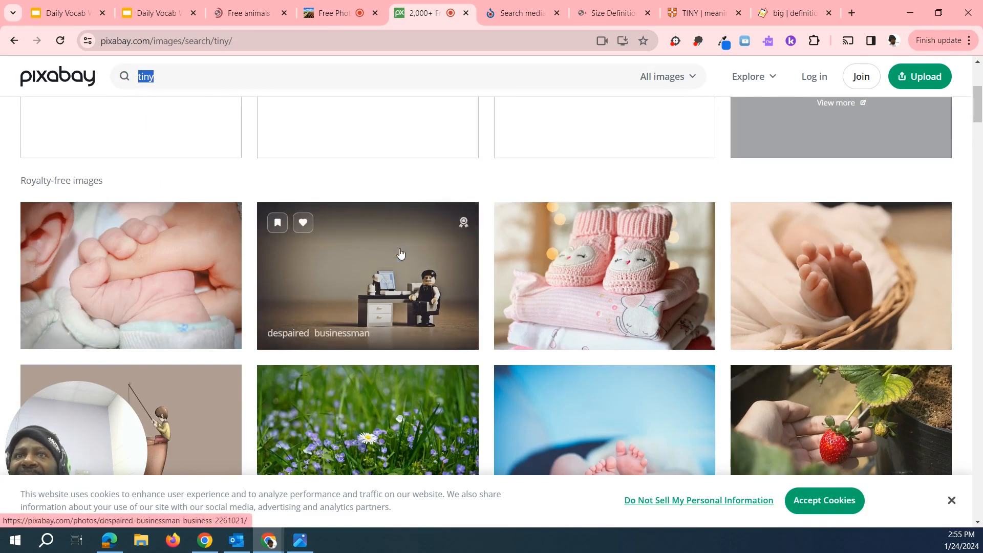
scroll("down", 3)
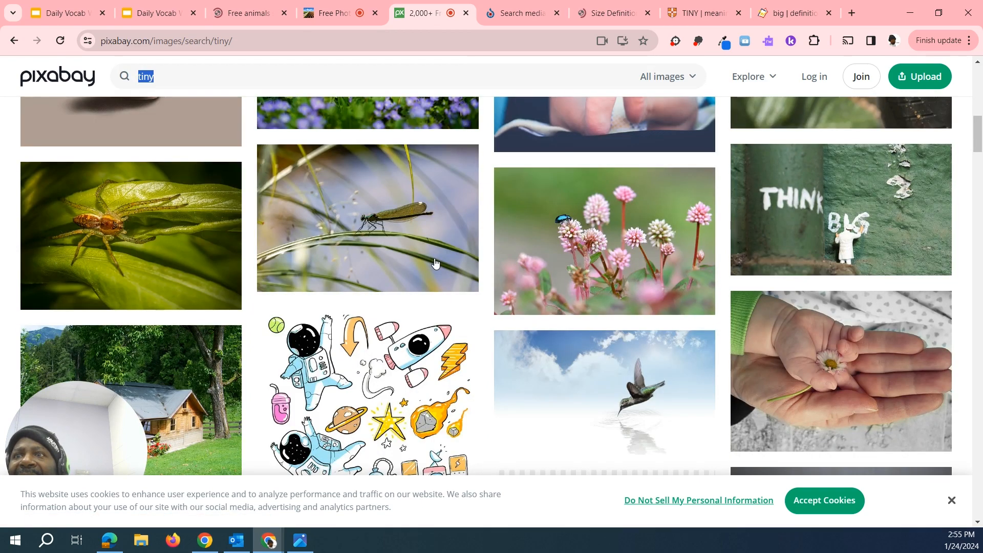
scroll("down", 3)
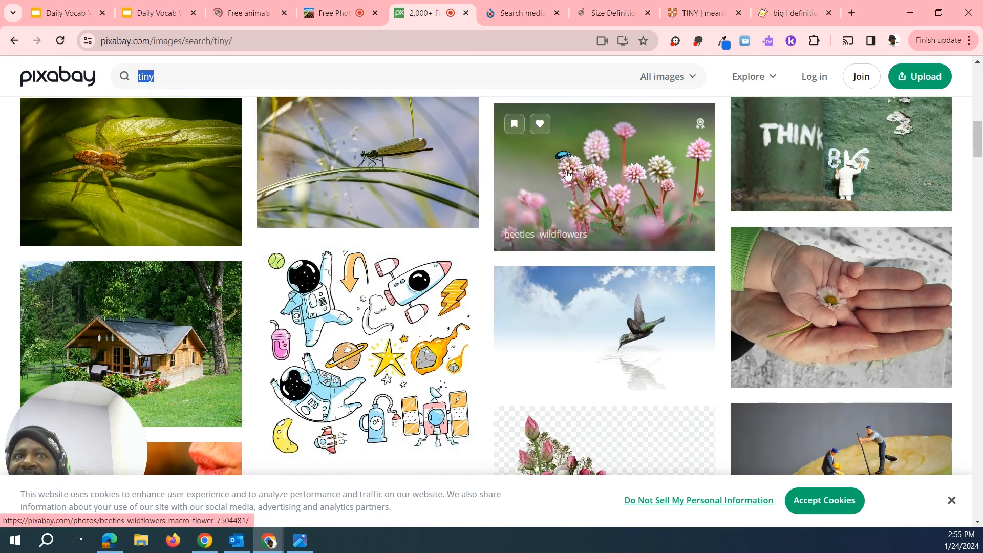
mouse_move(594, 188)
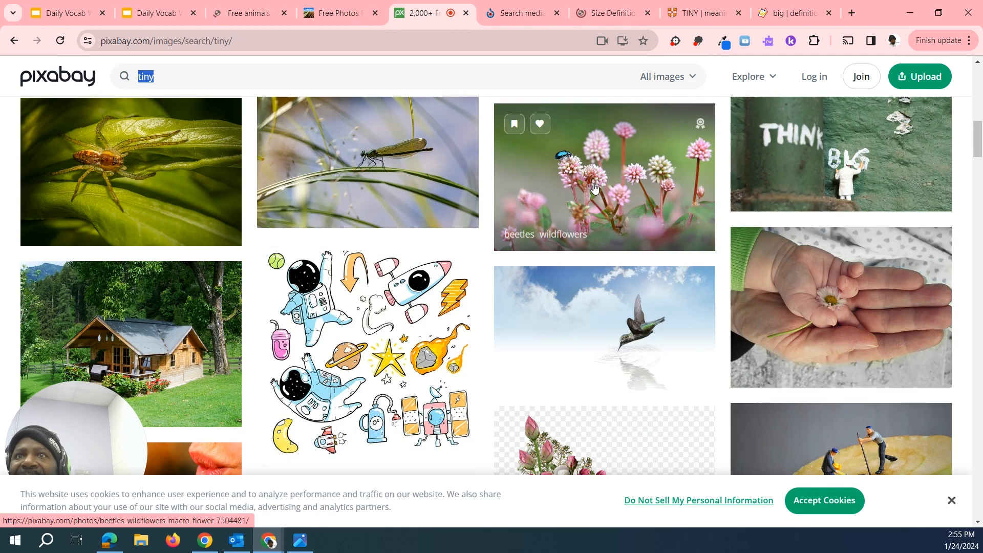
mouse_move(590, 187)
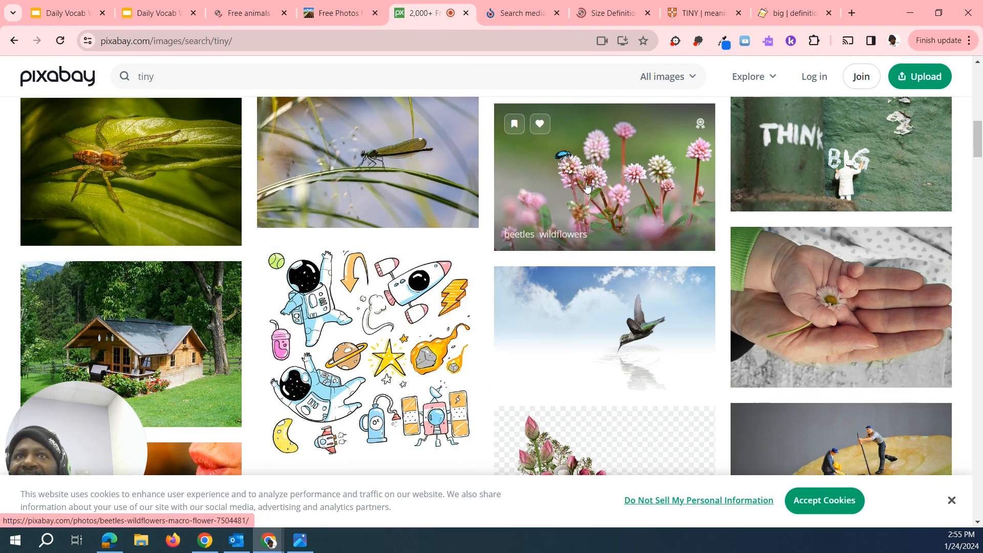
left_click(604, 177)
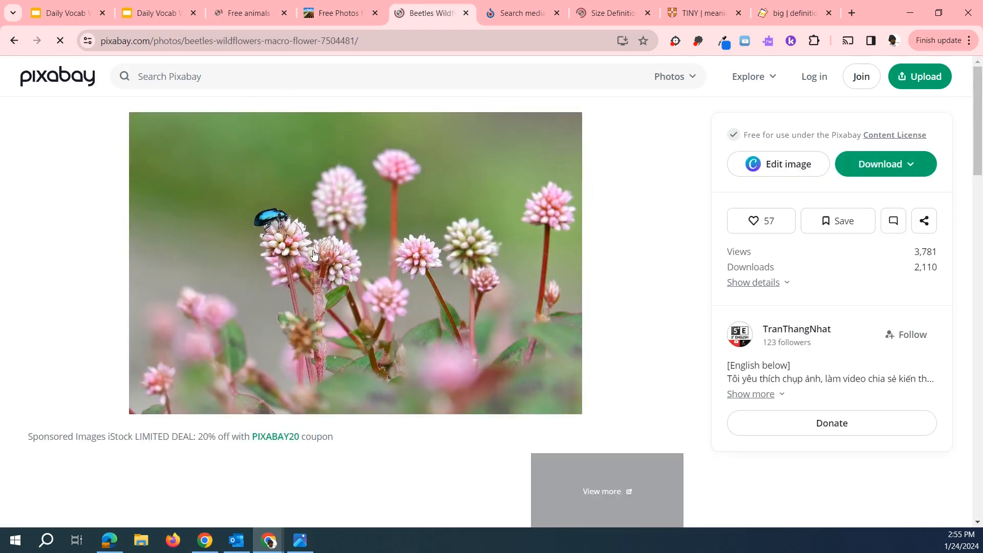
right_click(313, 254)
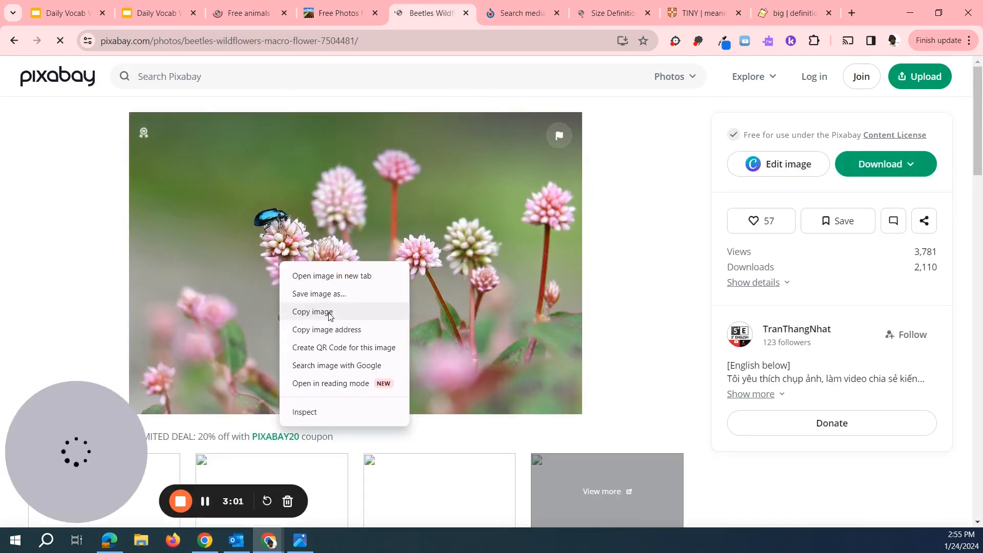
left_click(150, 12)
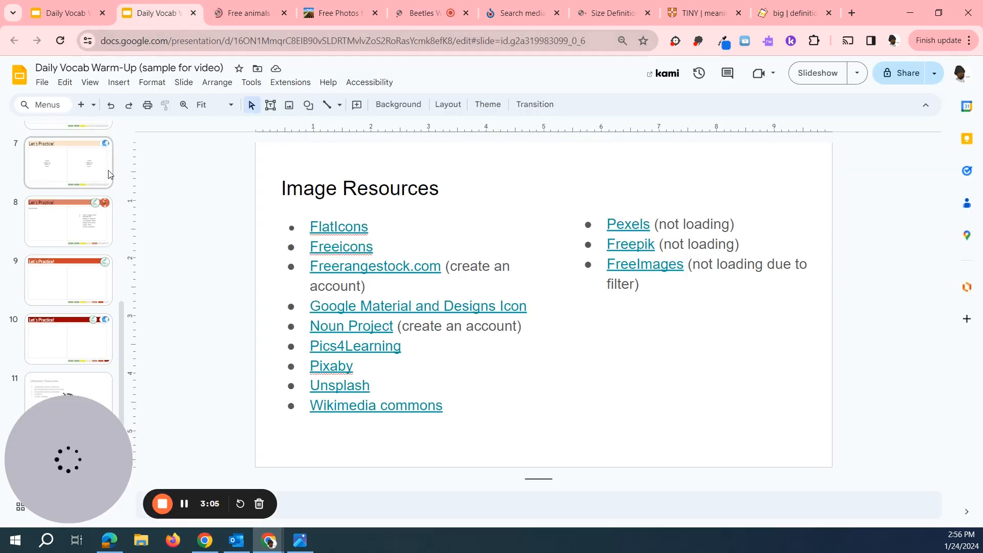
- In the Daily Vocab Warm-Up (sample) deck, go to the hidden Dictionary Resources slide
scroll("up", 3)
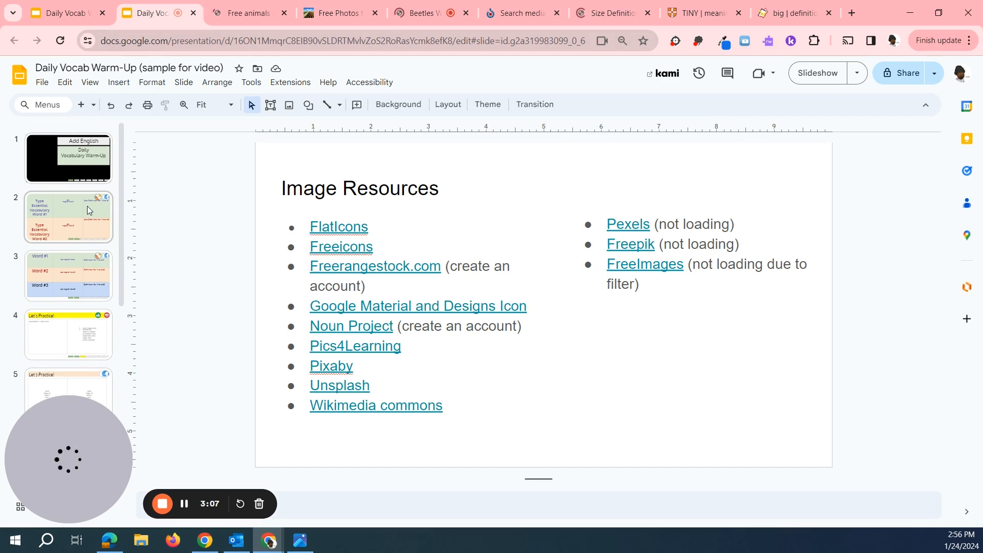
left_click(68, 216)
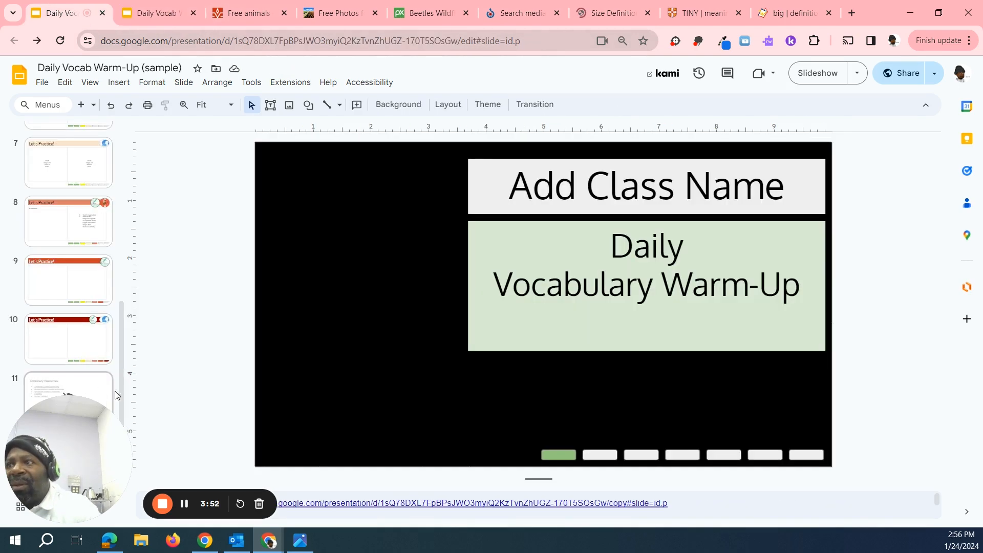
left_click(67, 401)
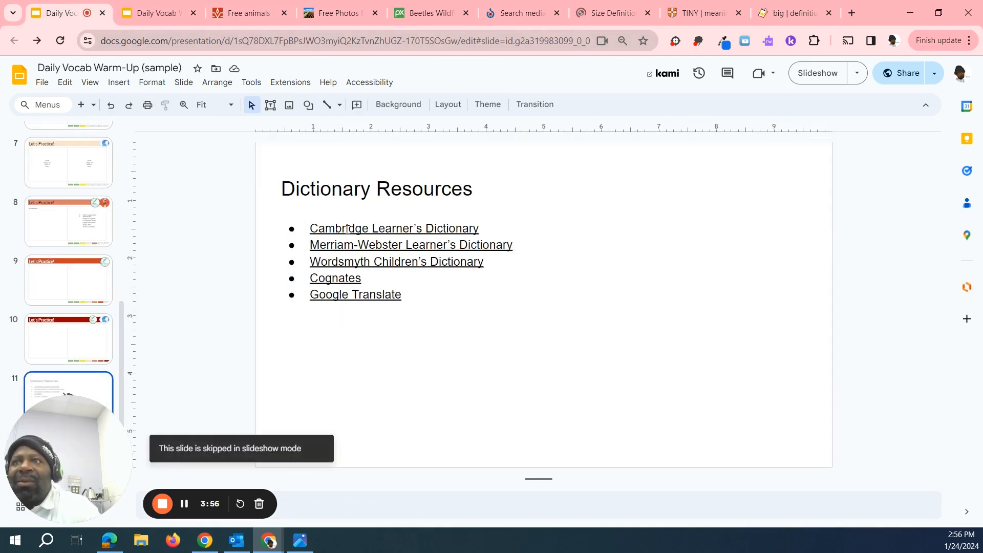
- Preview the Cambridge Learner's Dictionary link, then view Britannica's definition of 'size'
left_click(393, 227)
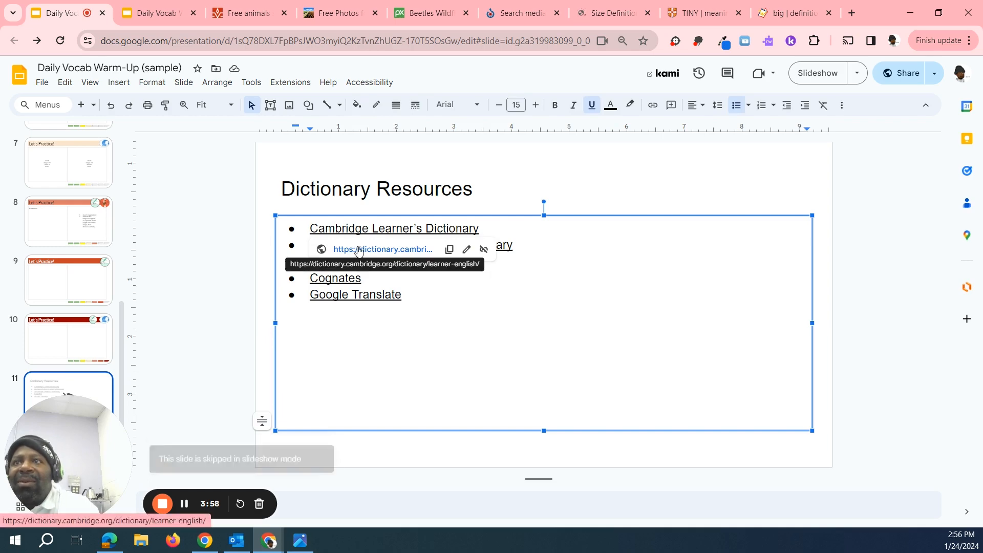
mouse_move(560, 24)
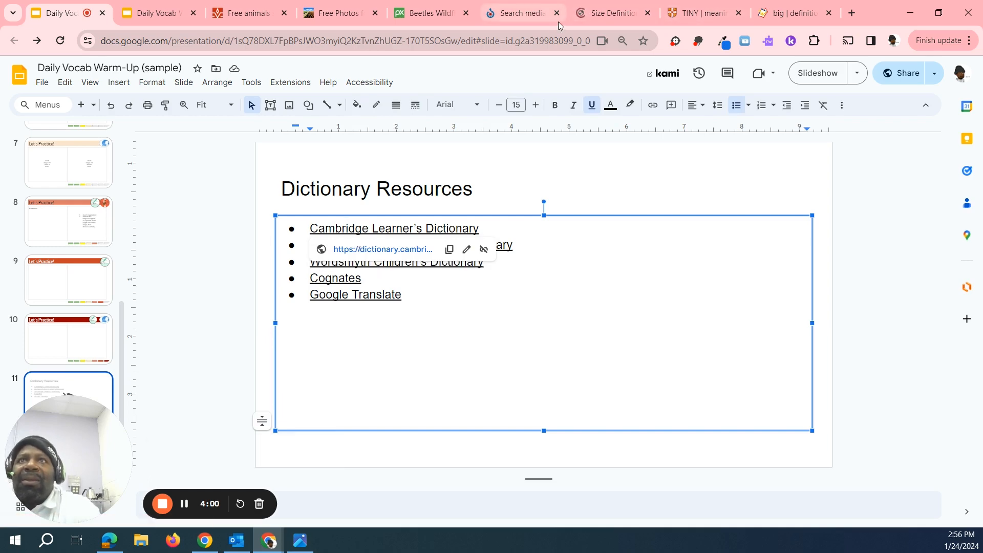
left_click(609, 12)
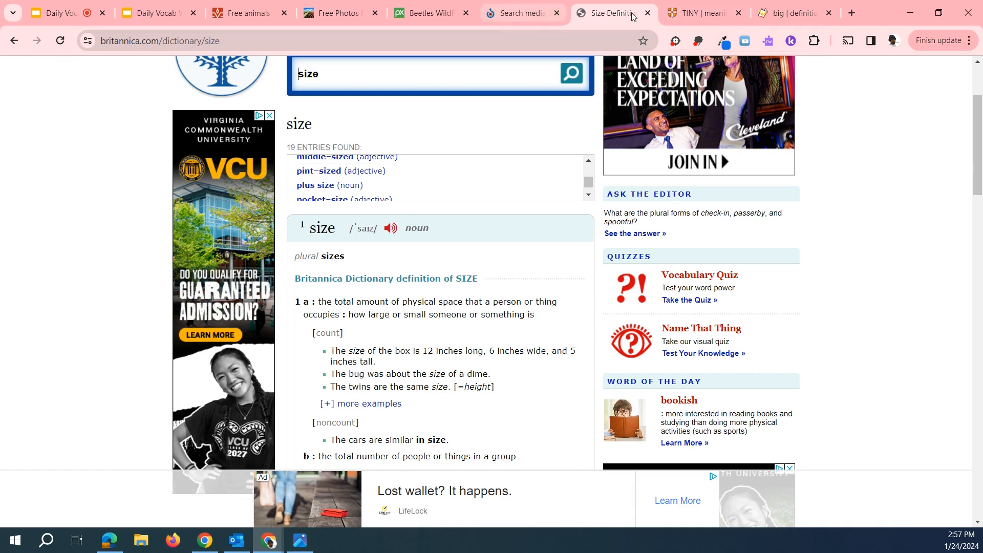
- Compare Cambridge and Wordsmyth entries, search 'tiny' in Wordsmyth, then return to Slides
left_click(704, 13)
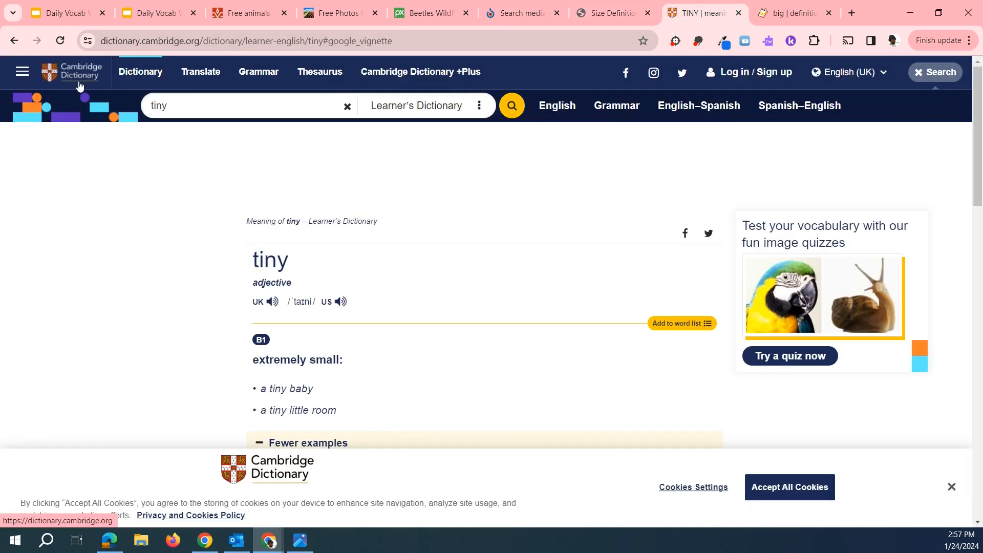
mouse_move(321, 360)
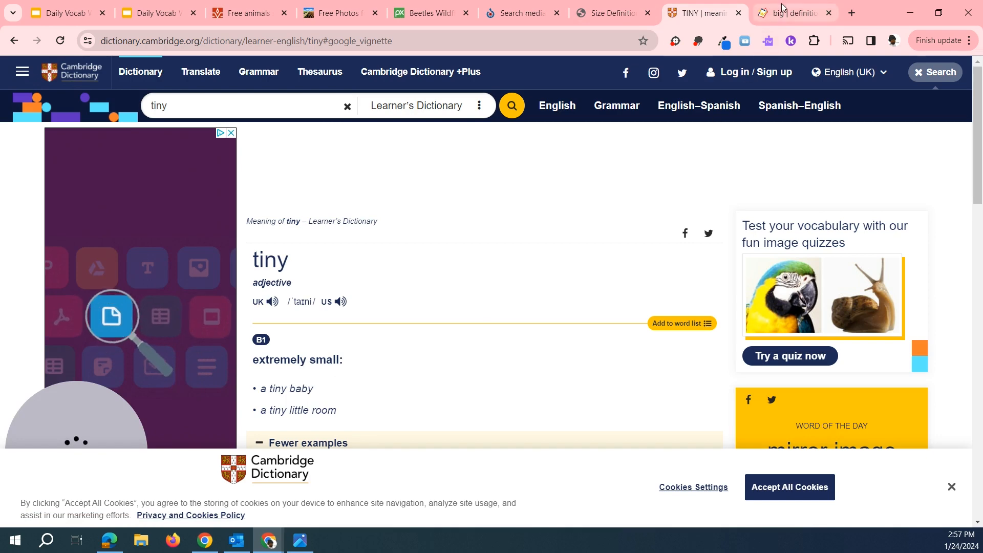
left_click(792, 12)
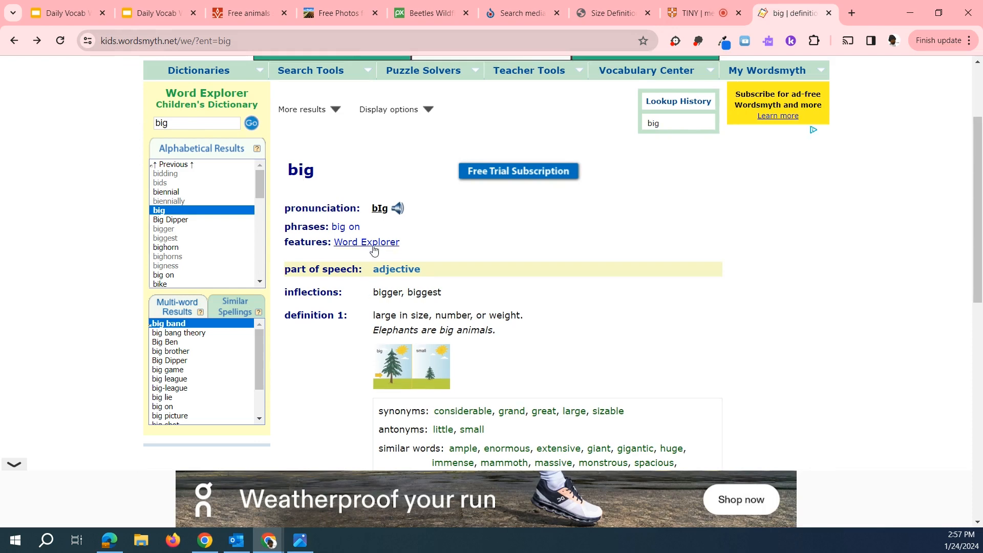
mouse_move(507, 312)
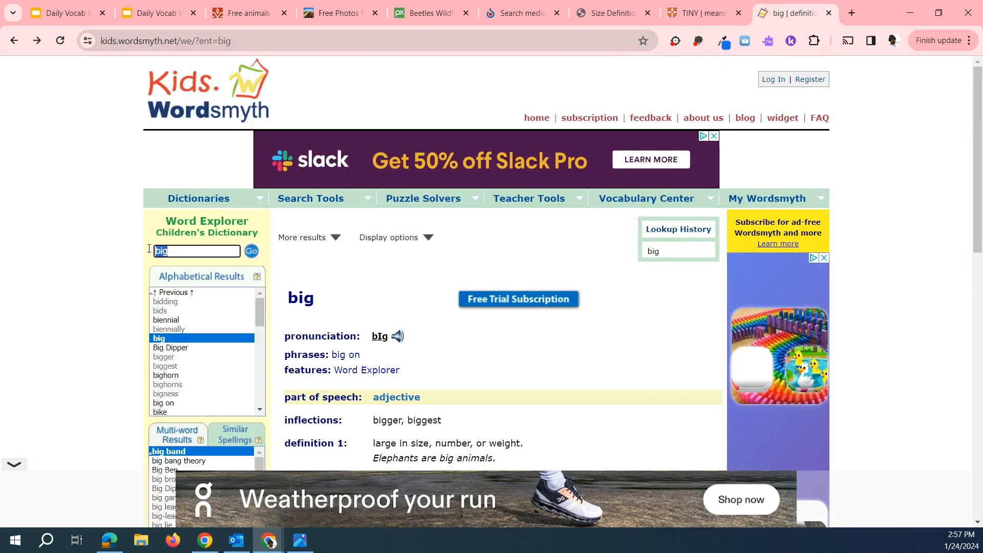
type("tiny")
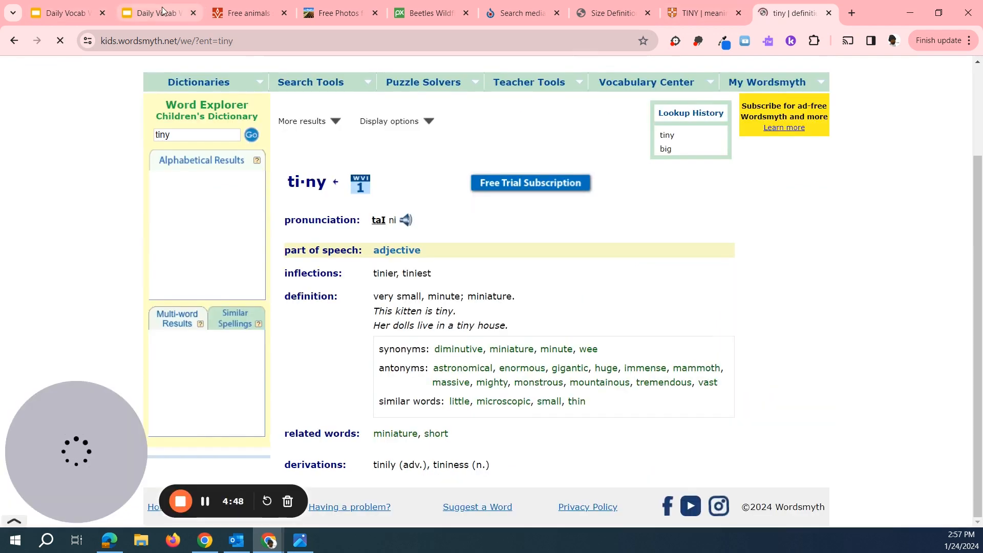
left_click(156, 12)
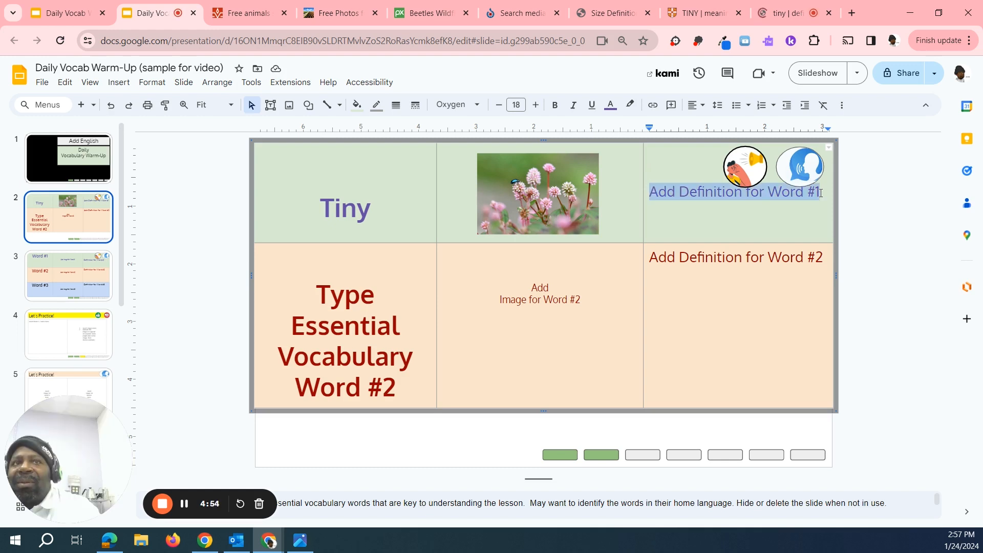
- Enter 'Very small' as the definition for Tiny and move to a later slide
type("ver")
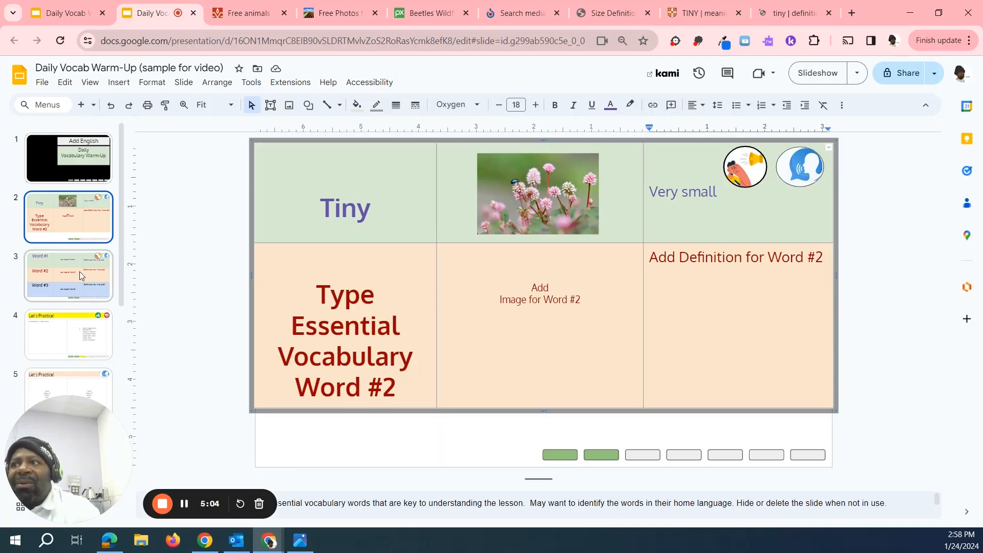
left_click(67, 334)
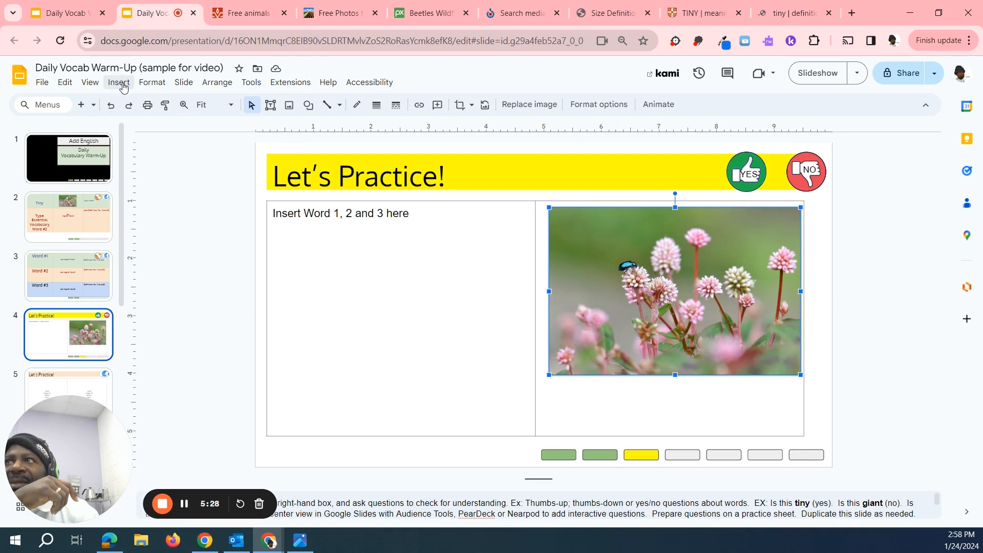
- Bring up the Insert menu for the beetle photo on the Let's Practice slide
left_click(118, 82)
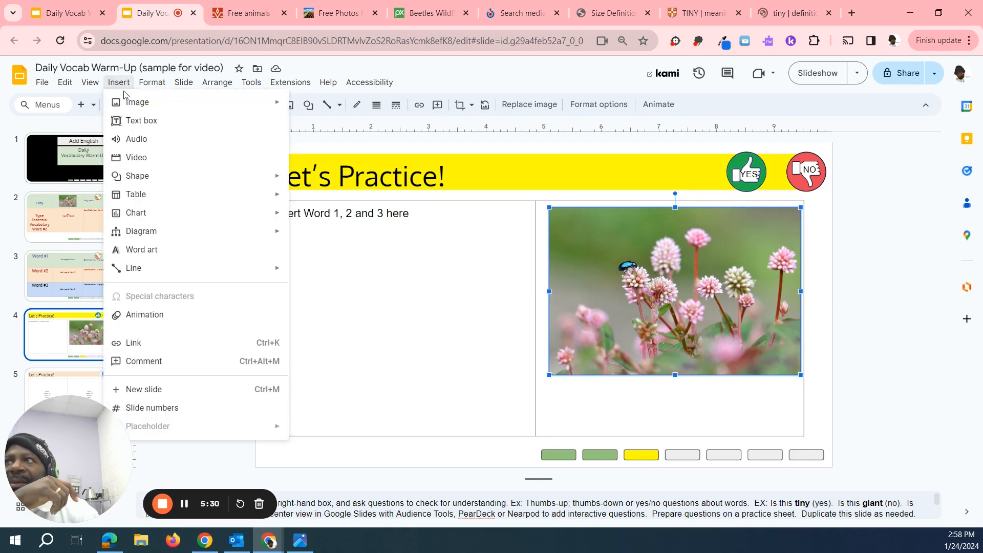
mouse_move(201, 315)
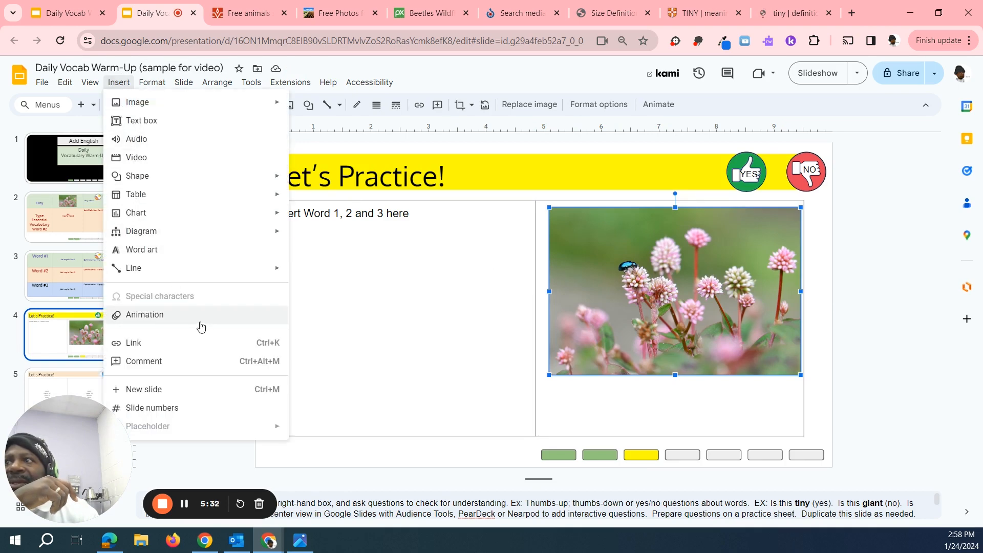
- Give the beetle-and-flowers picture a single Appear (On click) animation, removing the duplicate
left_click(145, 315)
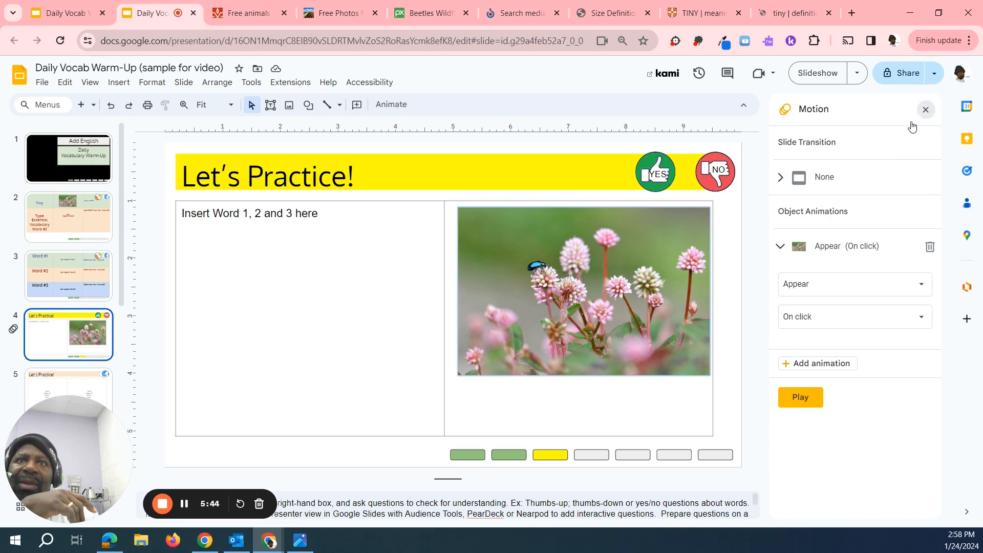
left_click(926, 109)
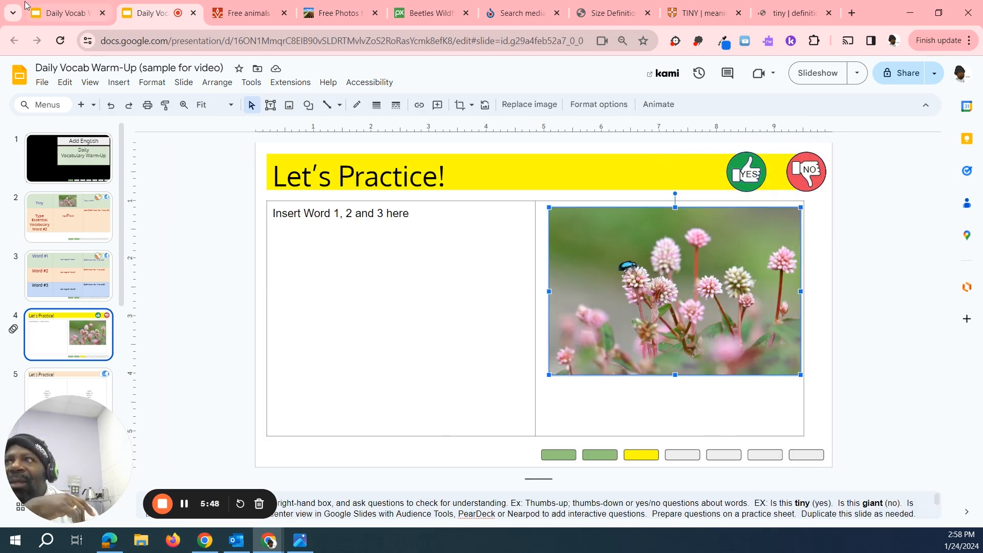
left_click(117, 82)
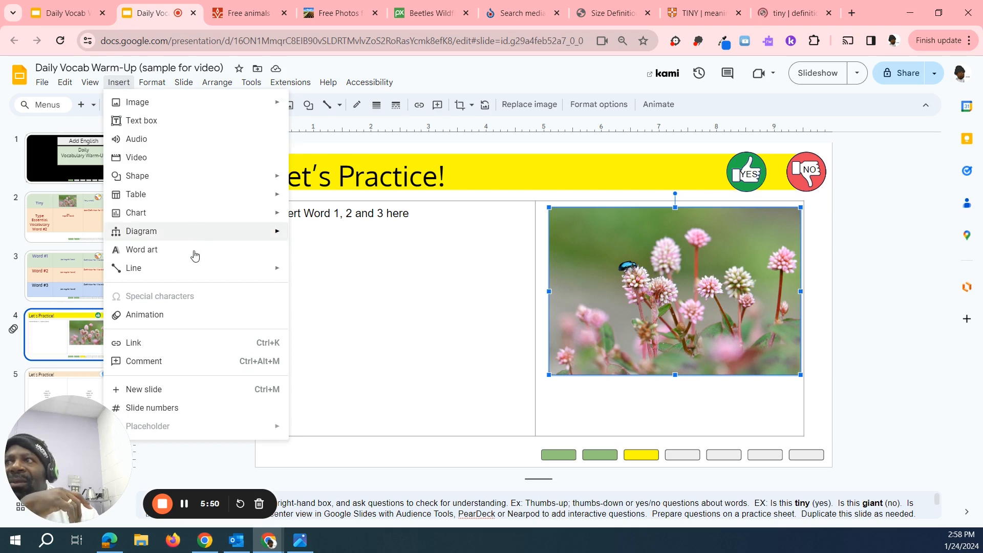
left_click(144, 314)
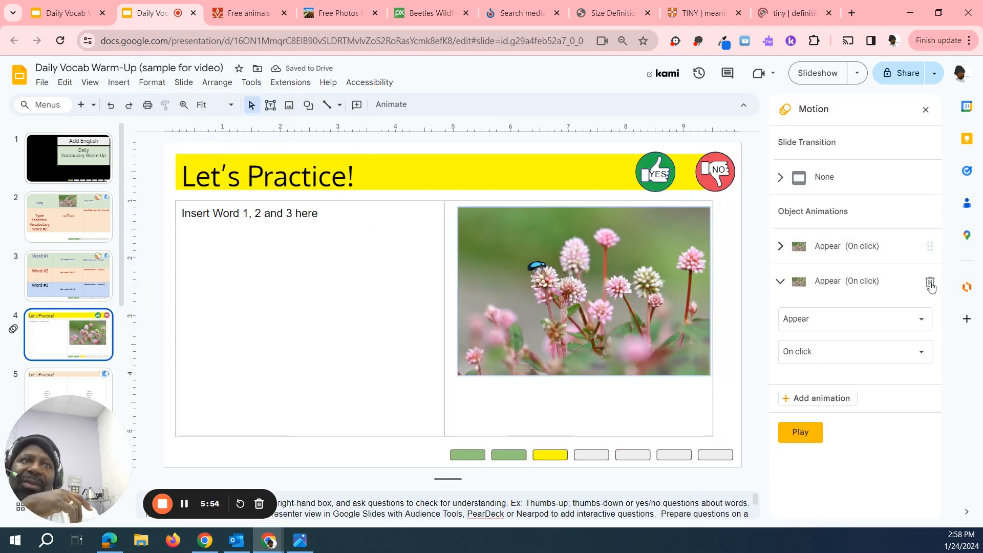
left_click(930, 283)
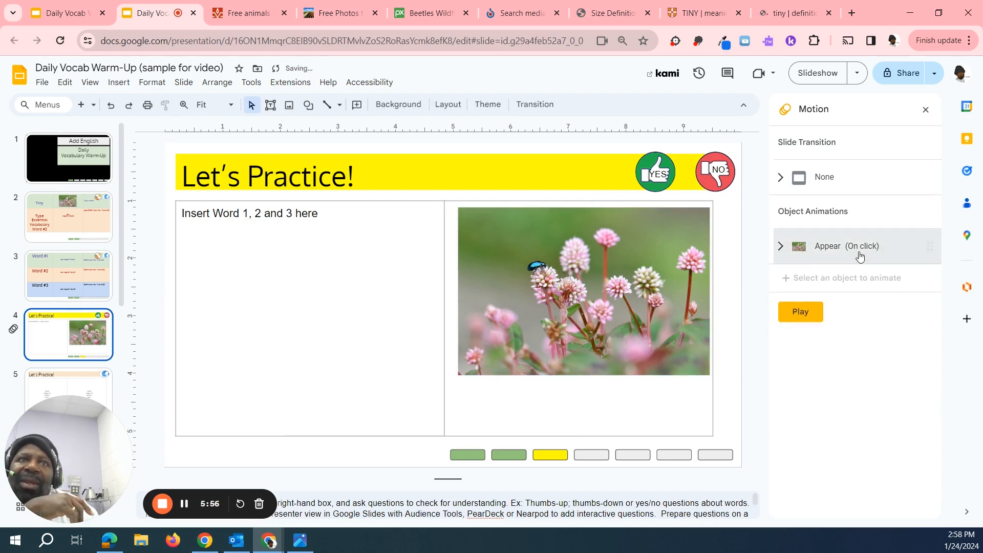
mouse_move(600, 282)
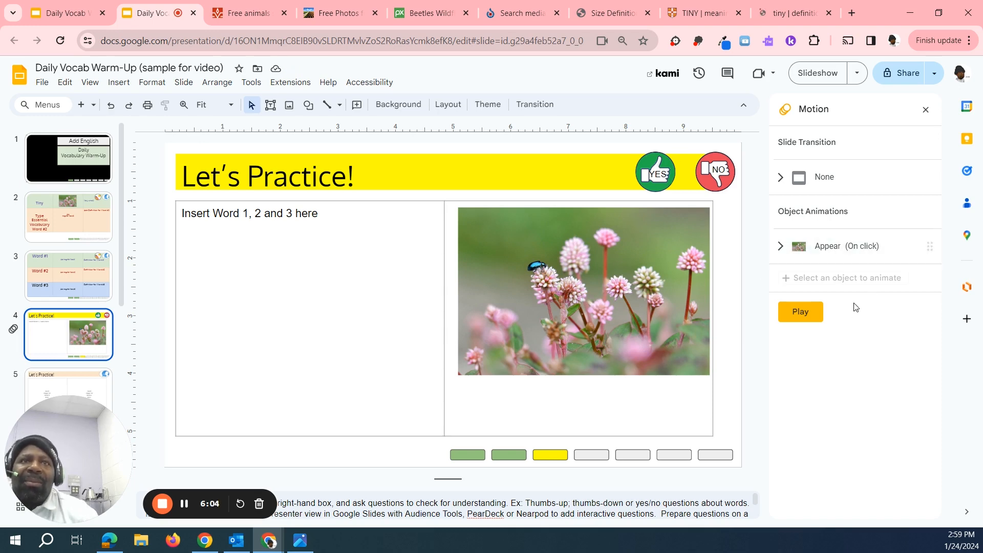
mouse_move(855, 324)
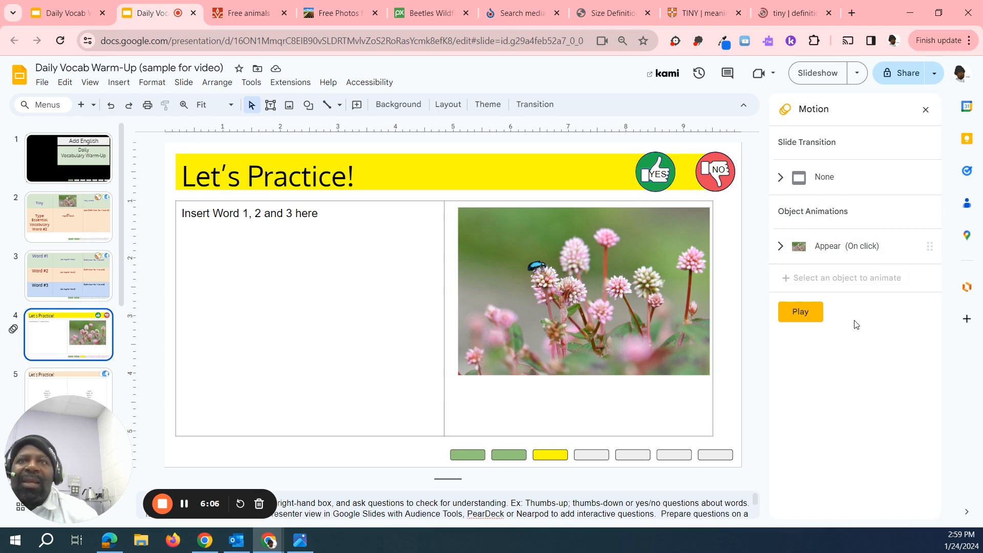
mouse_move(248, 13)
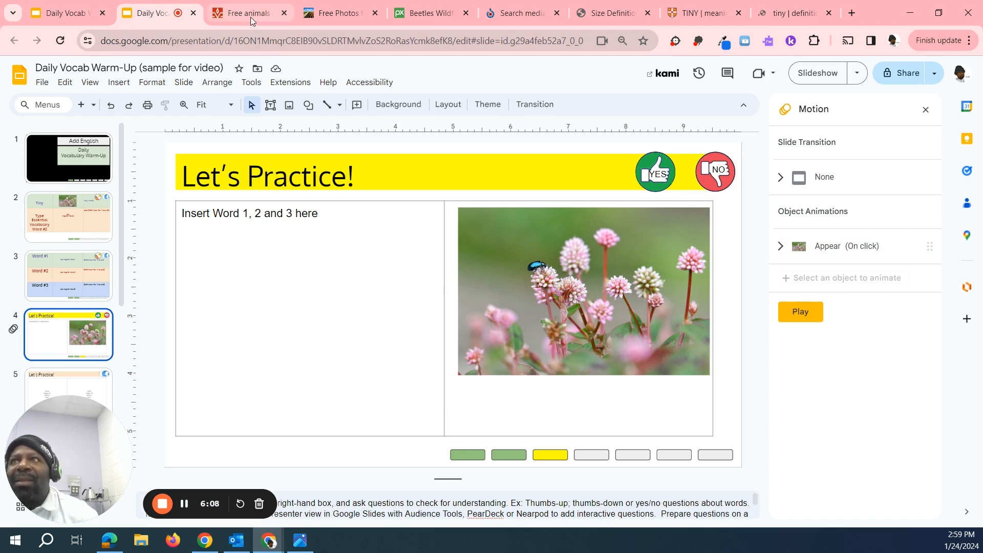
- Find the Lions together photo in Freerangestock's animal results and return to Slides
left_click(245, 12)
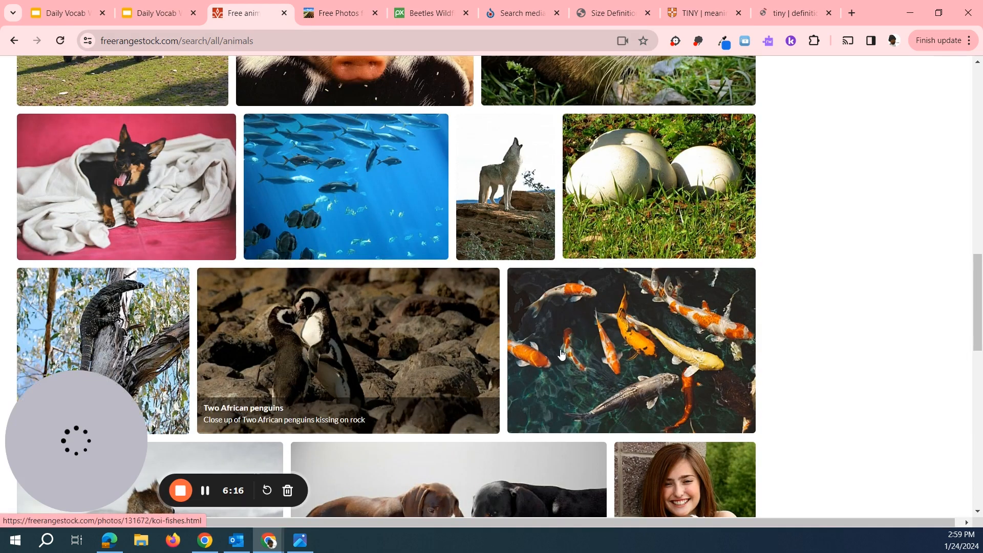
scroll("down", 3)
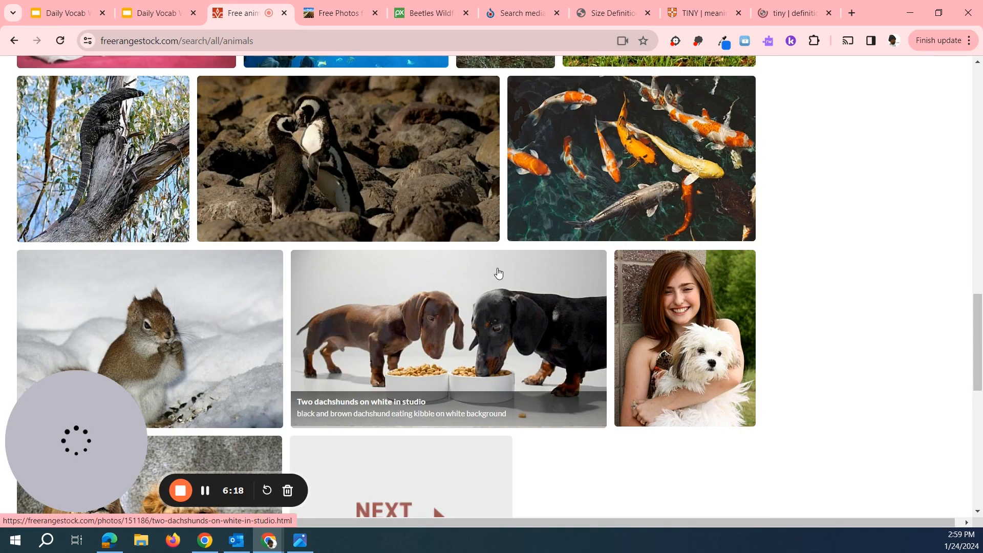
scroll("down", 3)
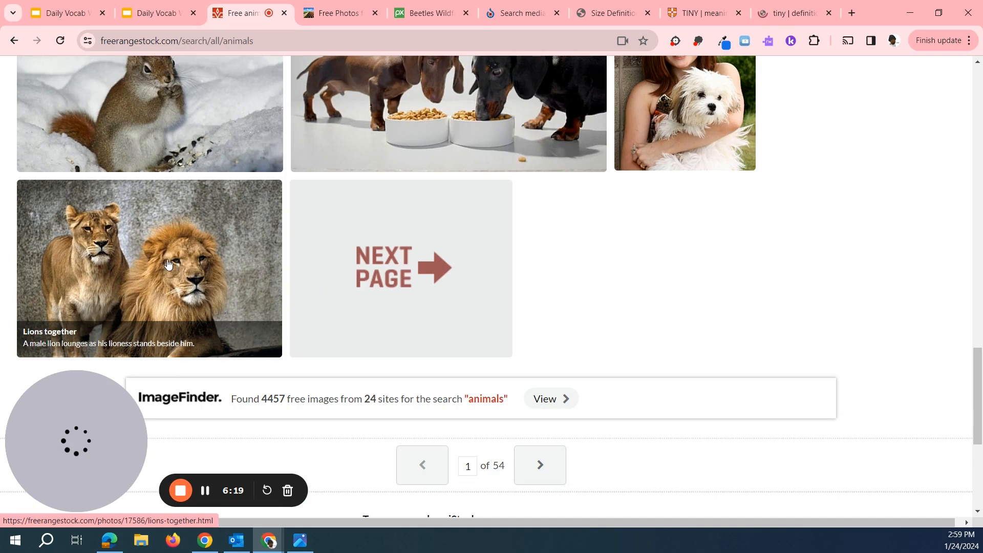
left_click(151, 263)
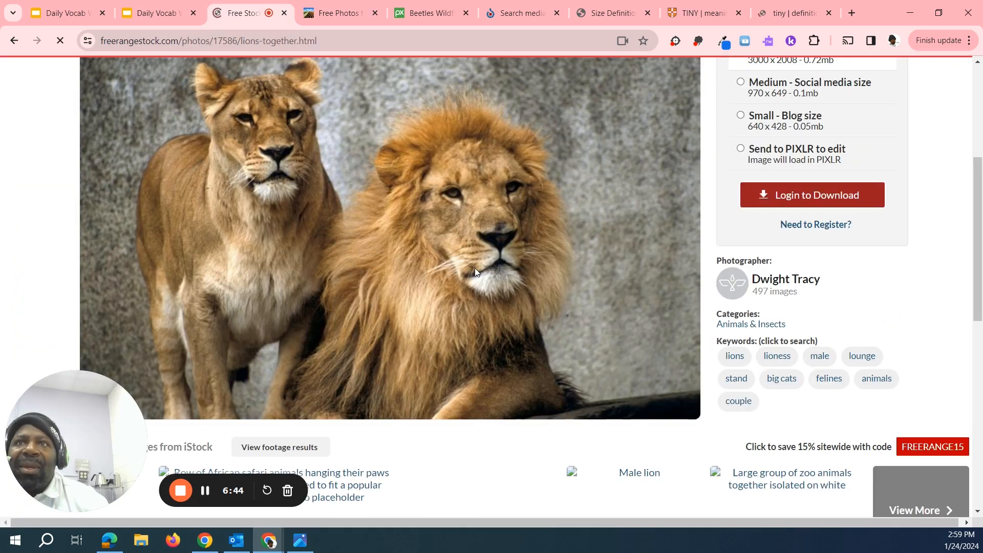
mouse_move(452, 251)
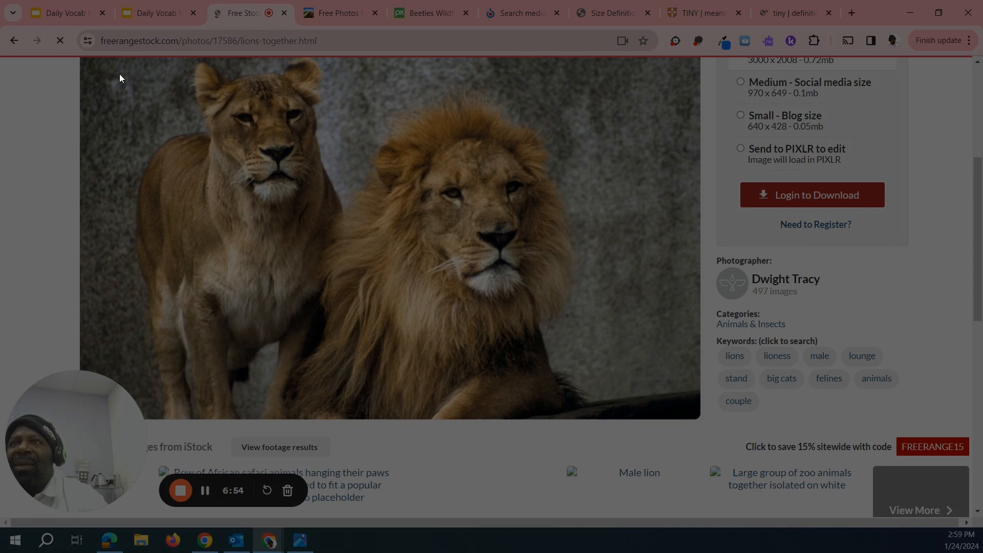
mouse_move(655, 462)
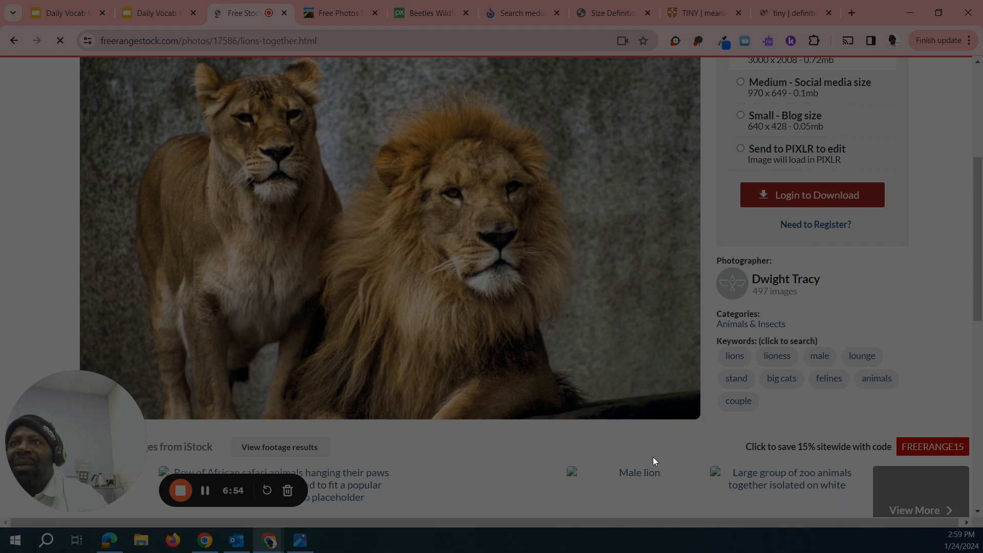
mouse_move(451, 263)
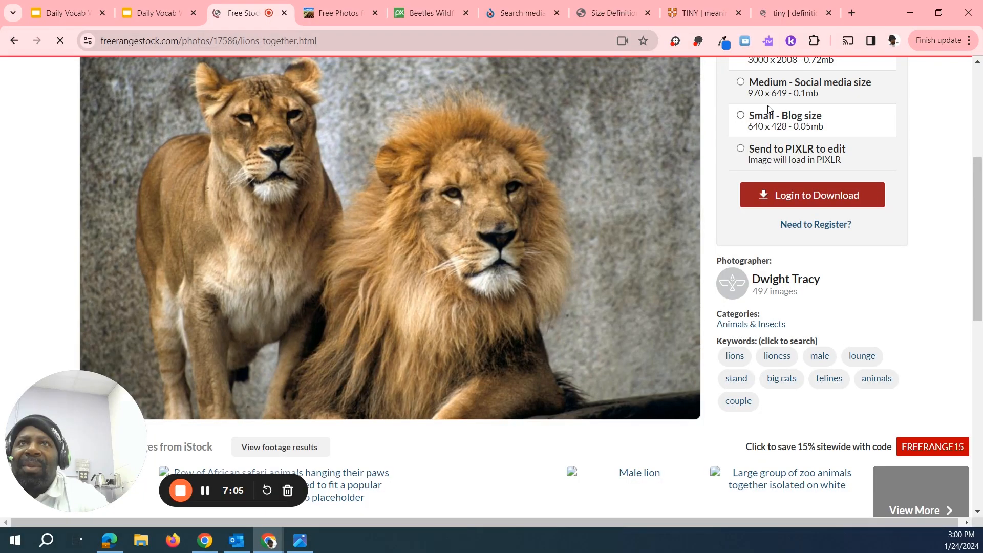
left_click(157, 12)
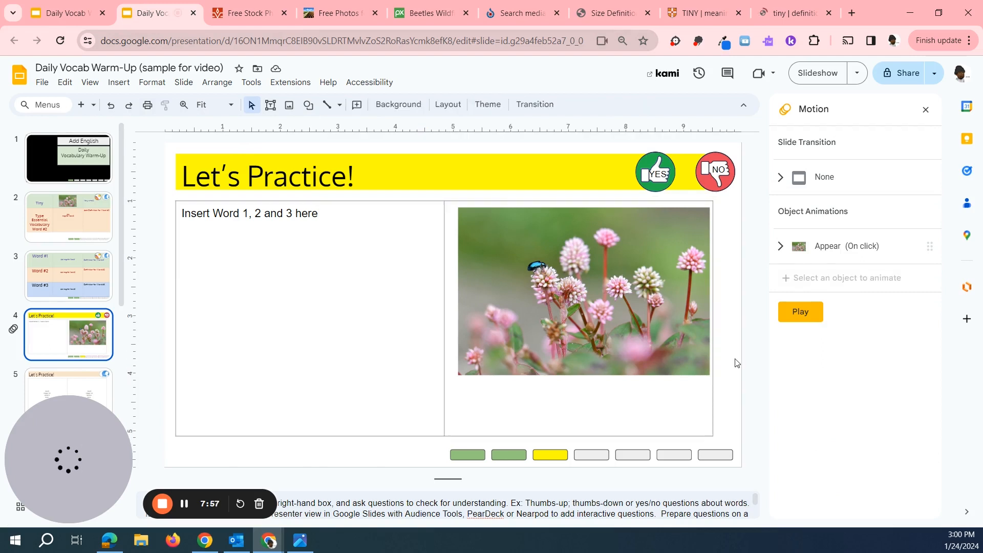
mouse_move(590, 327)
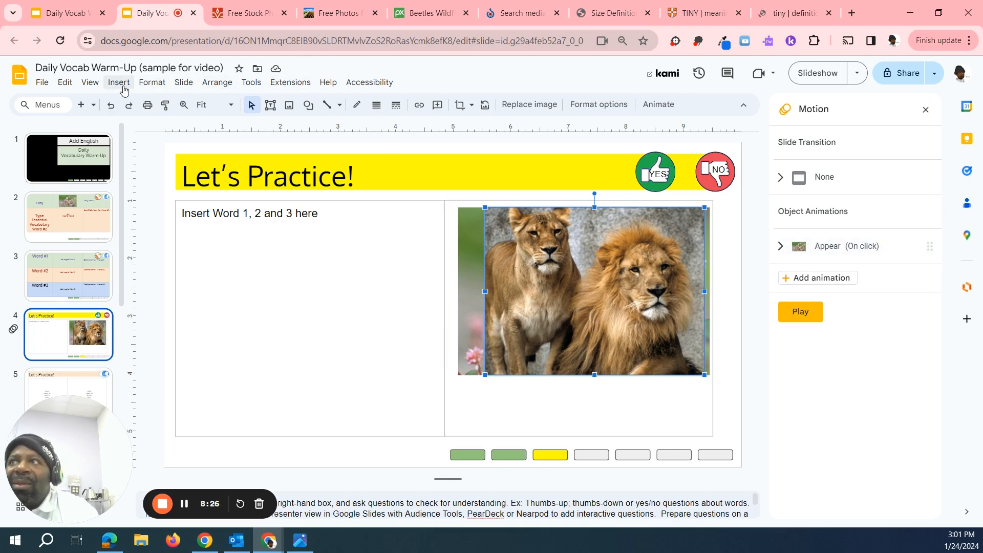
- Give the lions photo its own Appear animation and start presenting to preview it
left_click(119, 82)
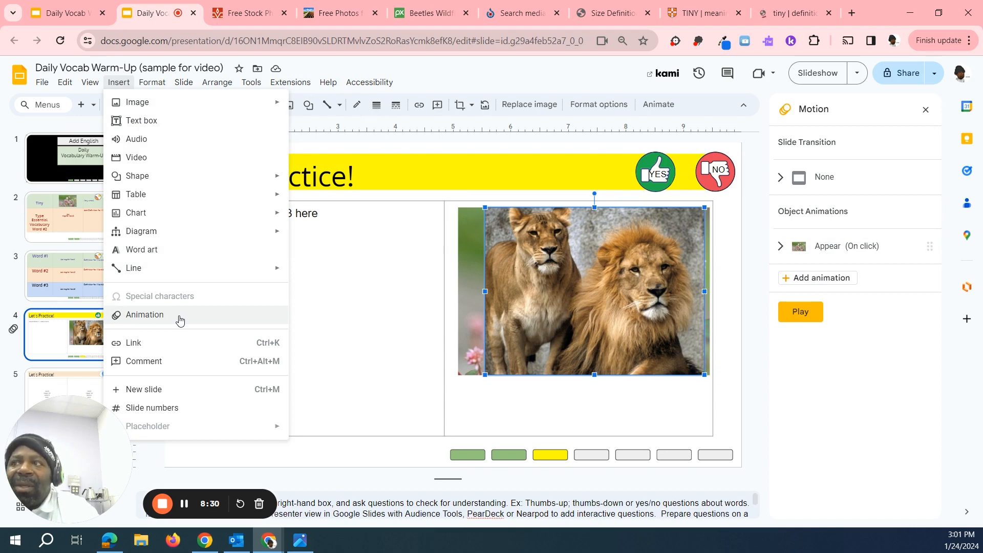
mouse_move(739, 413)
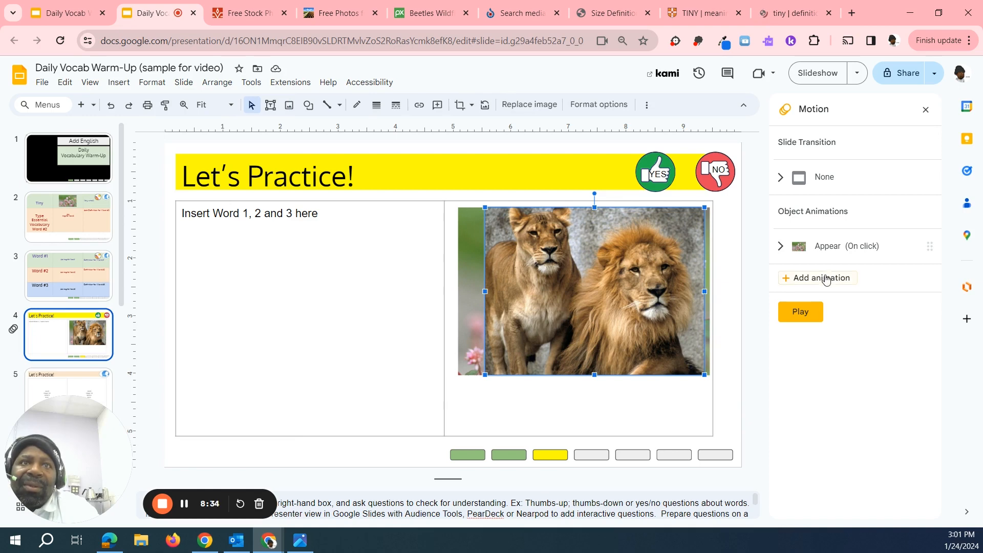
left_click(818, 278)
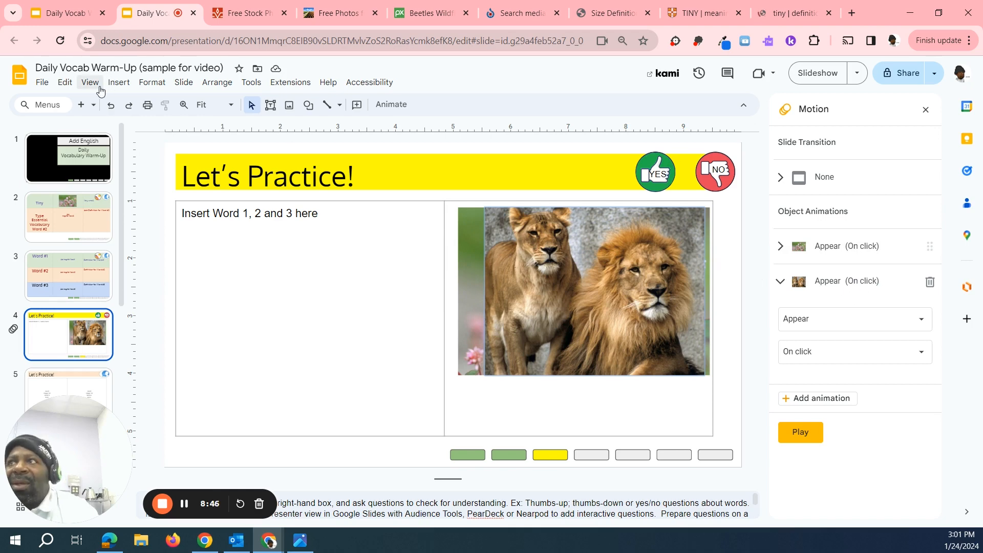
left_click(91, 82)
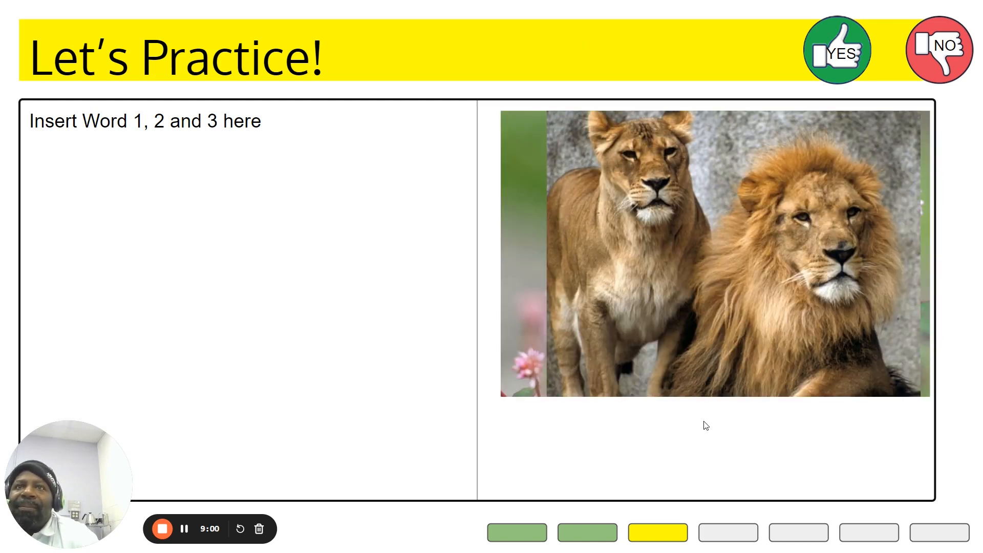
mouse_move(590, 373)
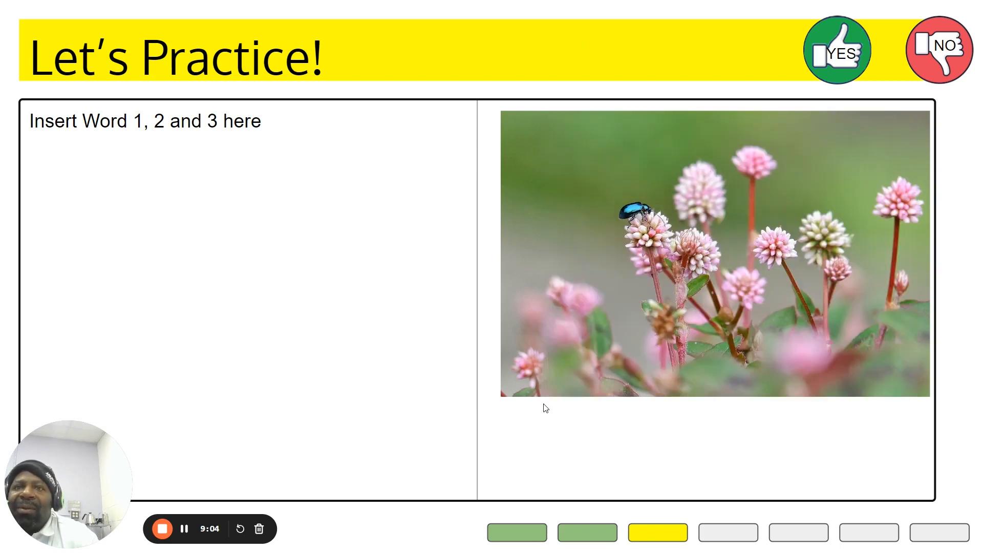
mouse_move(630, 305)
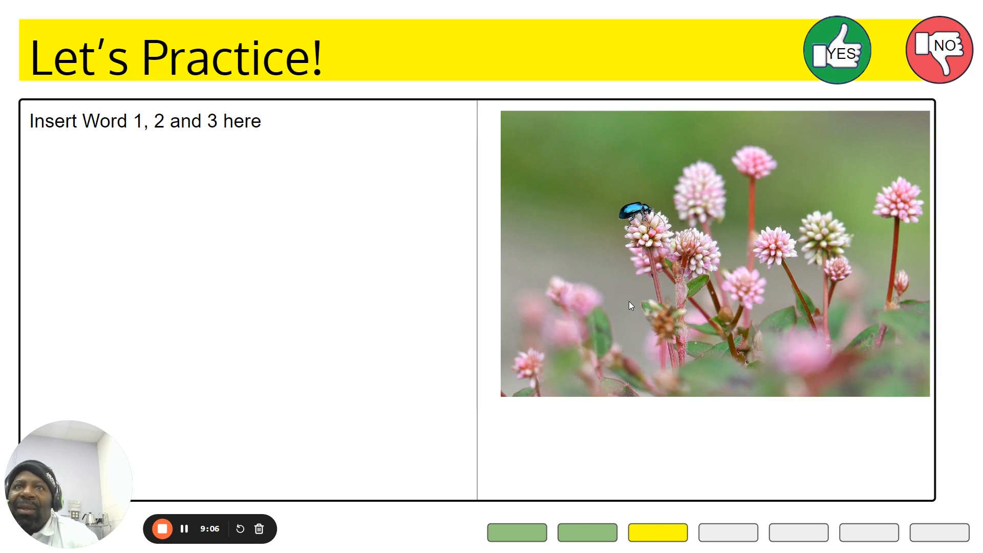
mouse_move(636, 323)
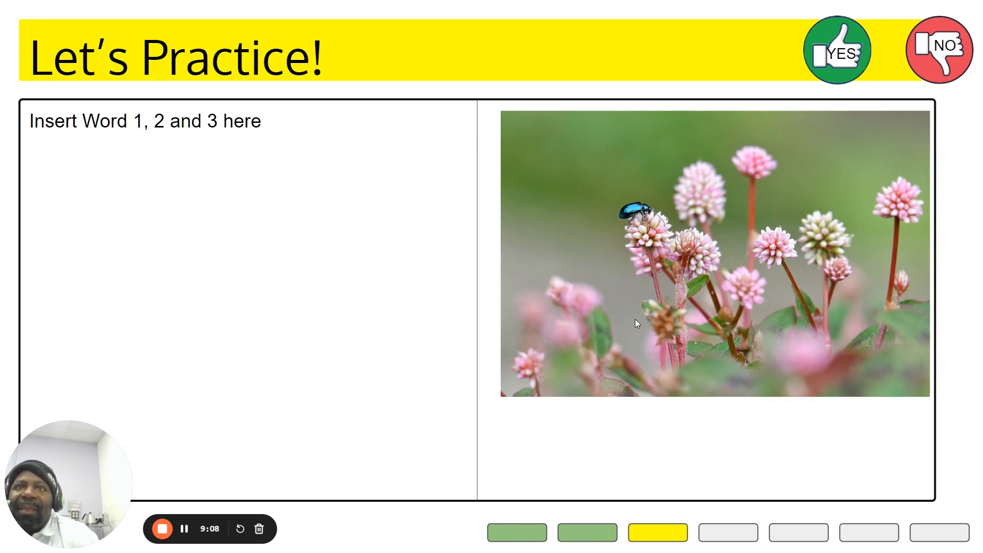
mouse_move(700, 339)
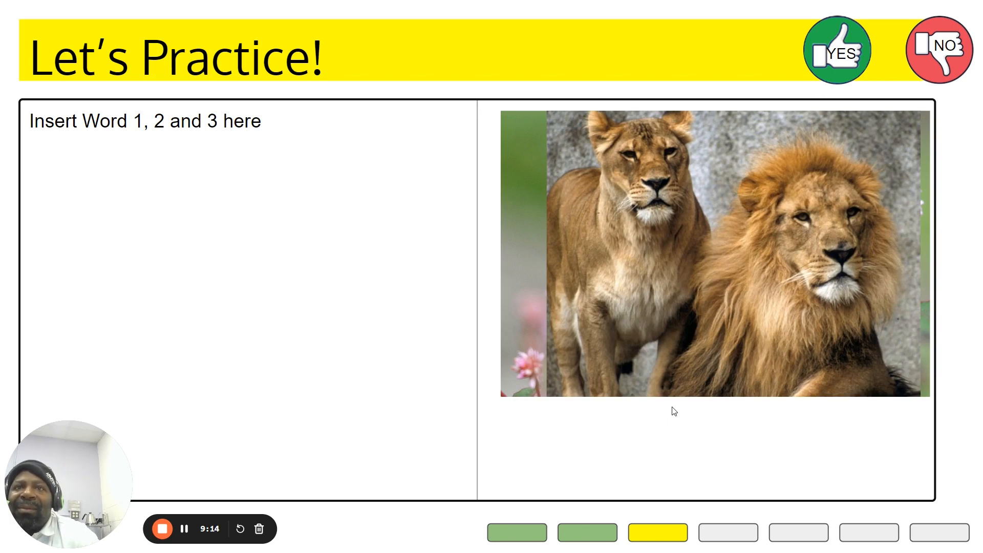
mouse_move(418, 351)
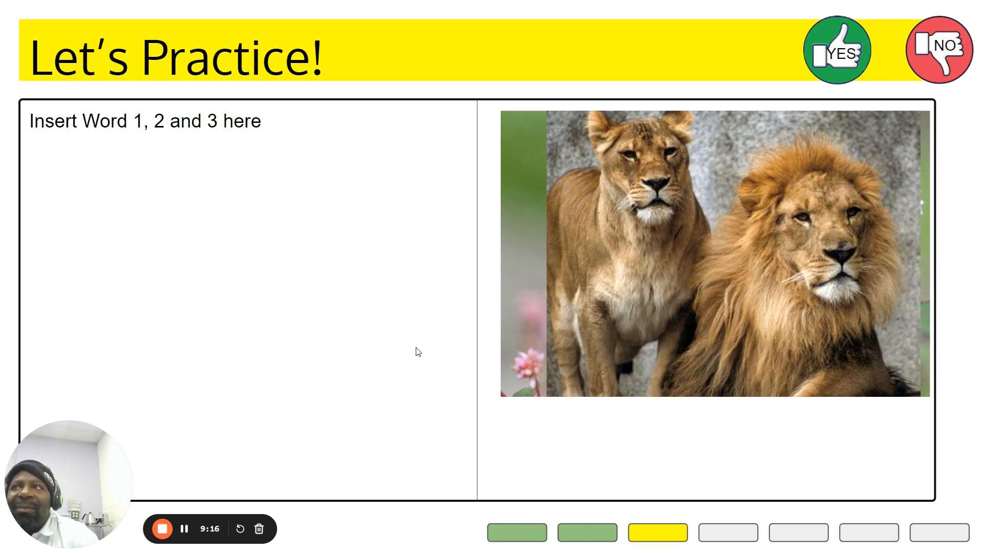
mouse_move(184, 529)
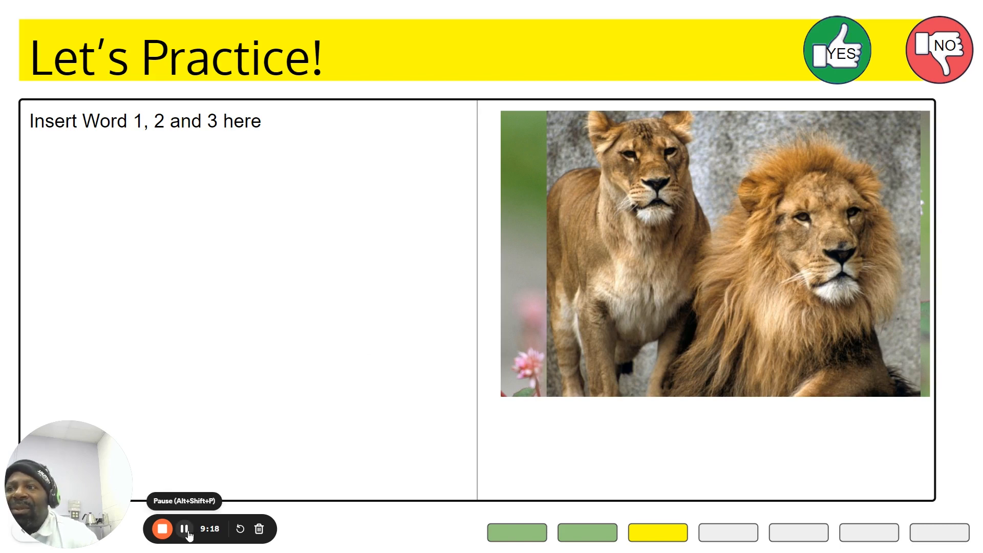